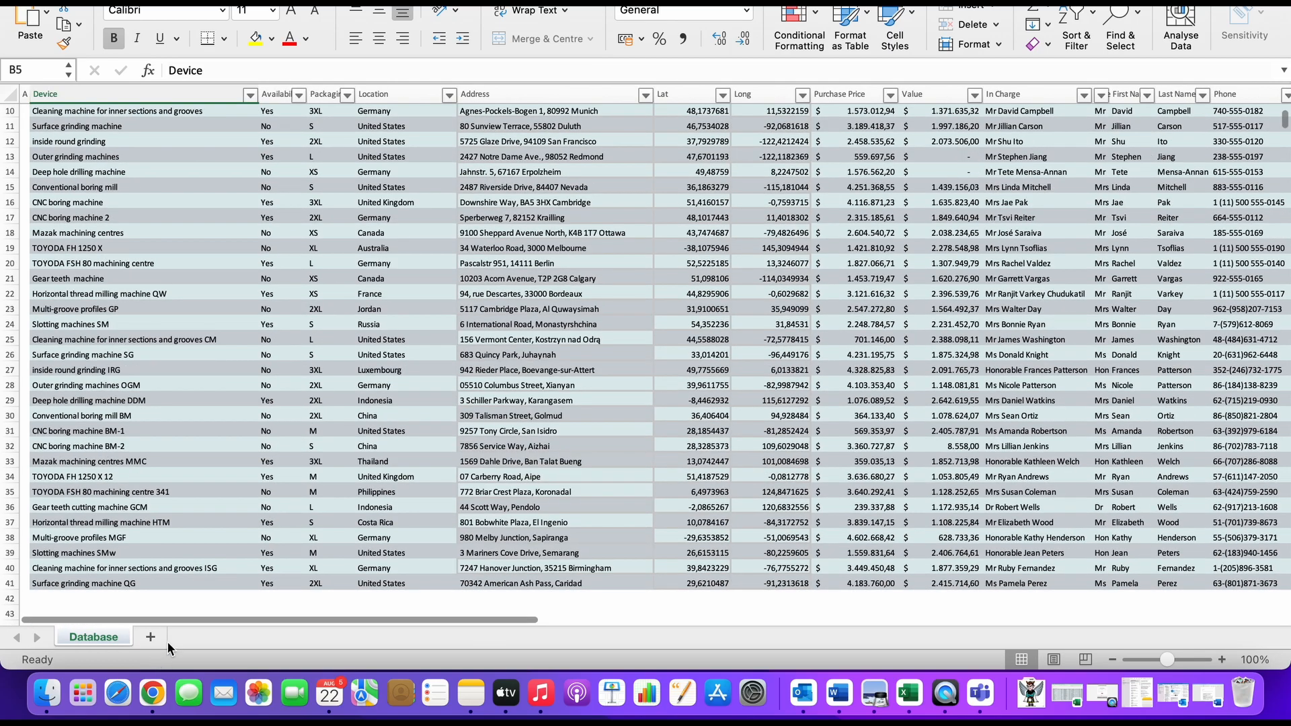
Name the new app 'Inventory' and keep the Glowrange design theme.
scroll("right", 3)
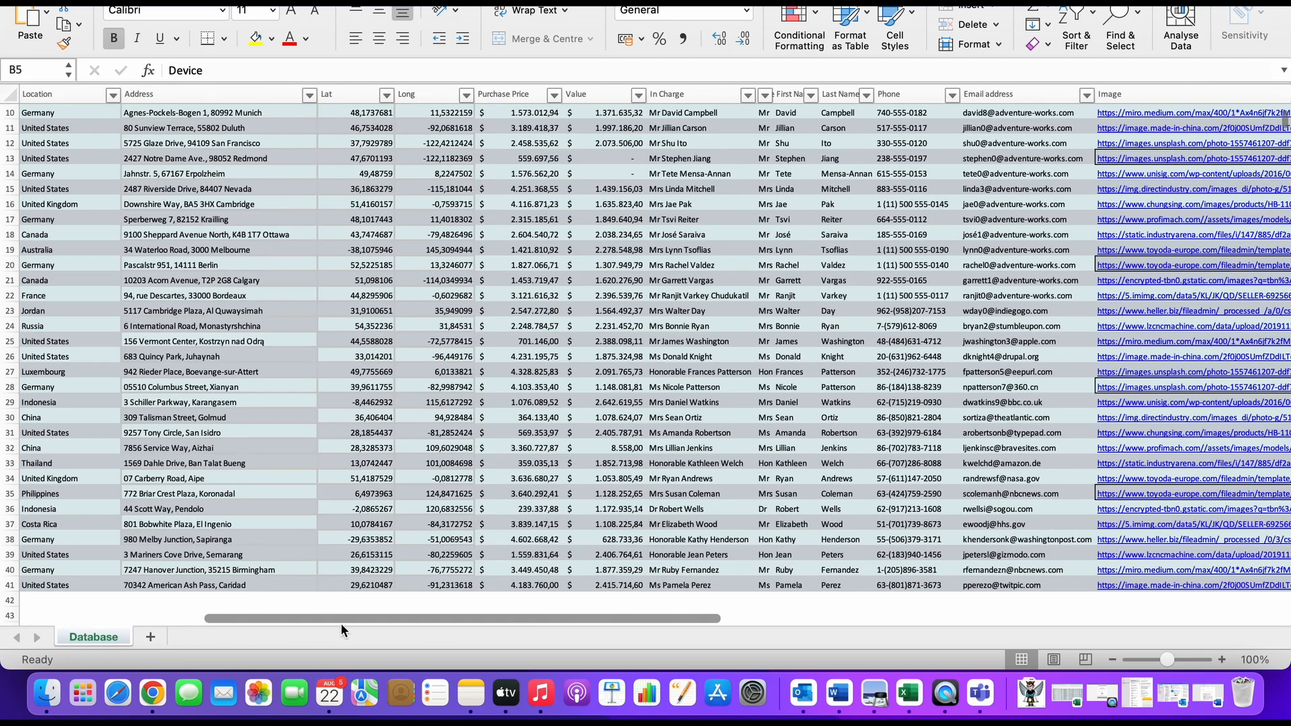
scroll("right", 3)
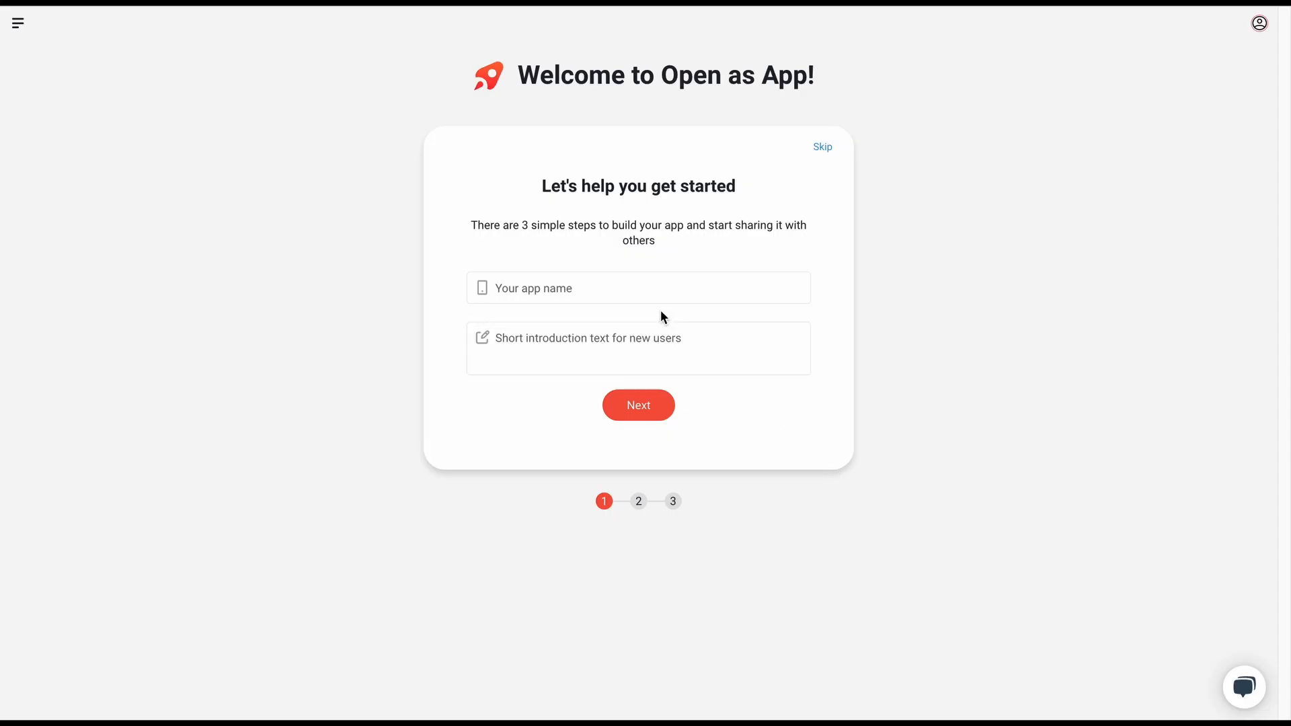
type("Inventory")
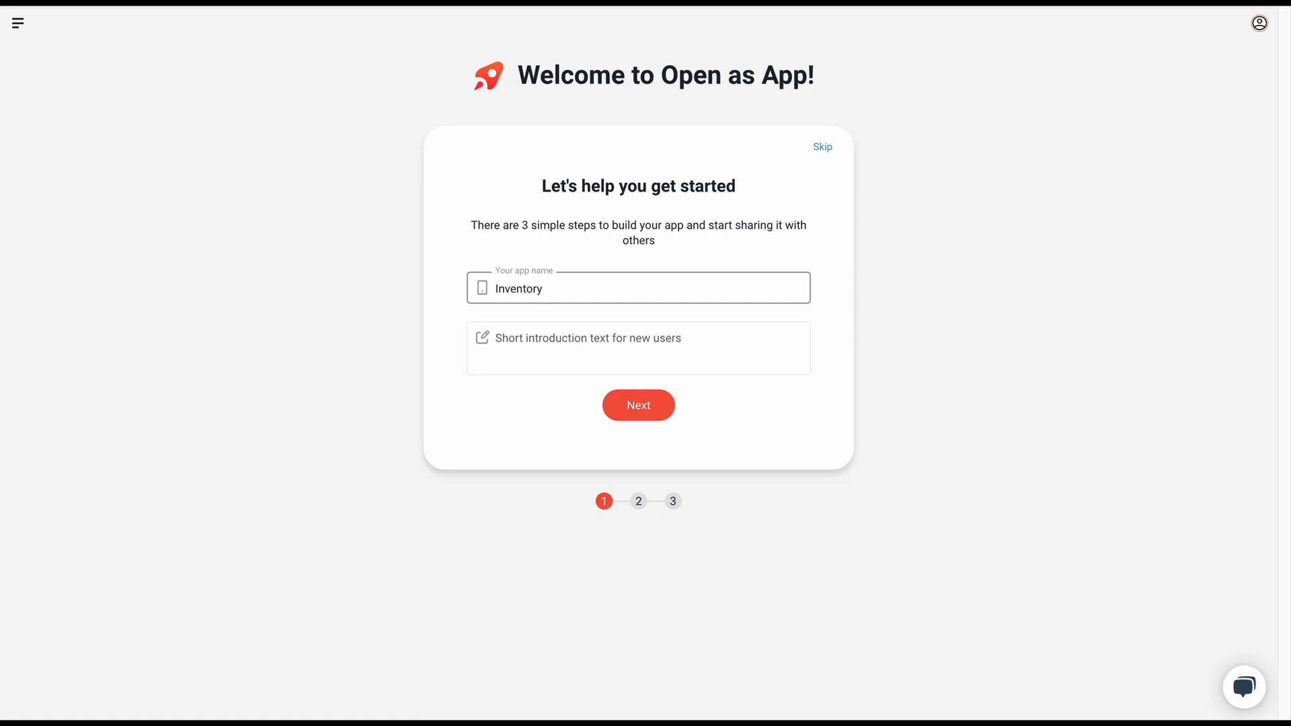
left_click(638, 405)
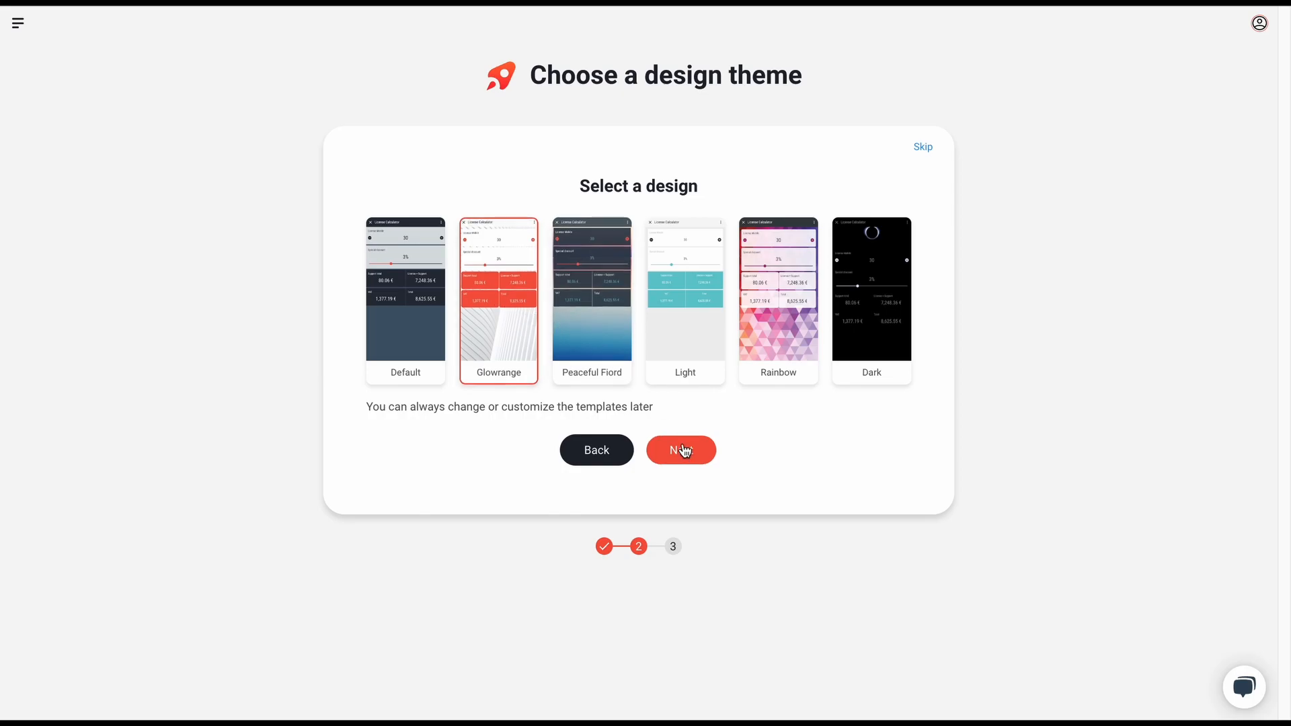
left_click(681, 449)
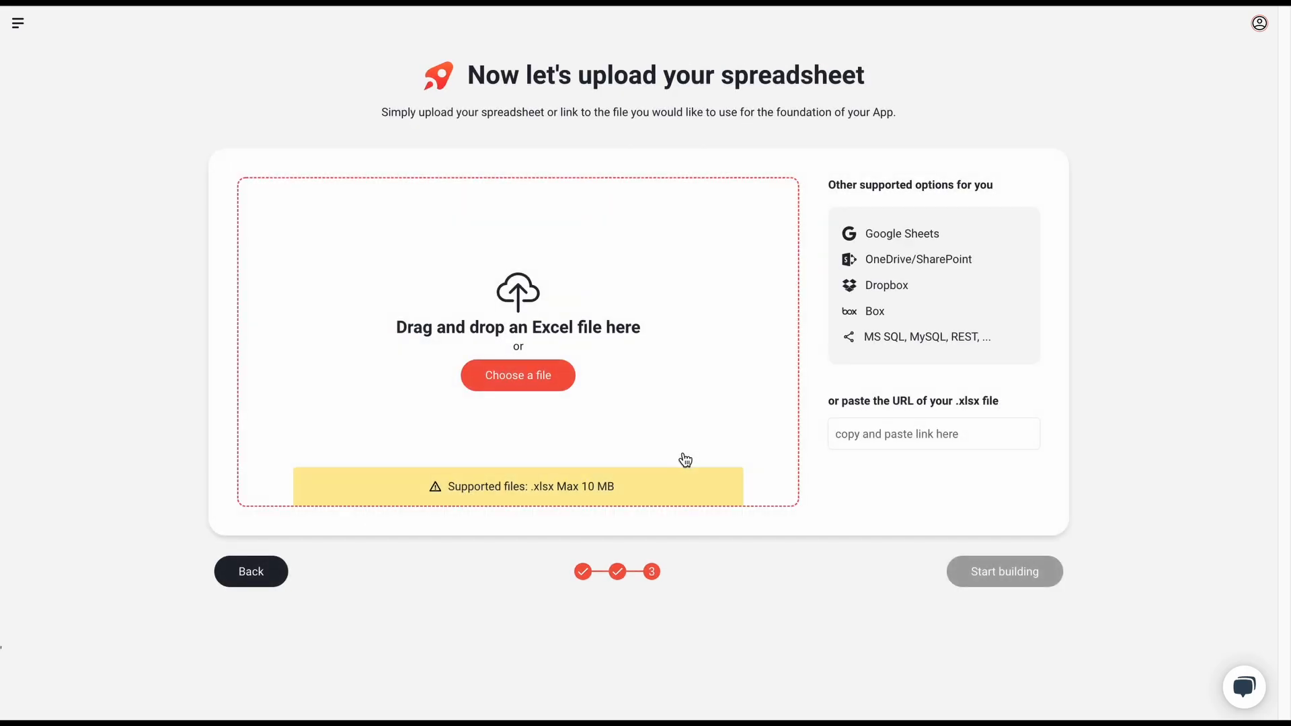
Upload the Inventory.xlsx workbook from the computer as the app's data source.
left_click(517, 375)
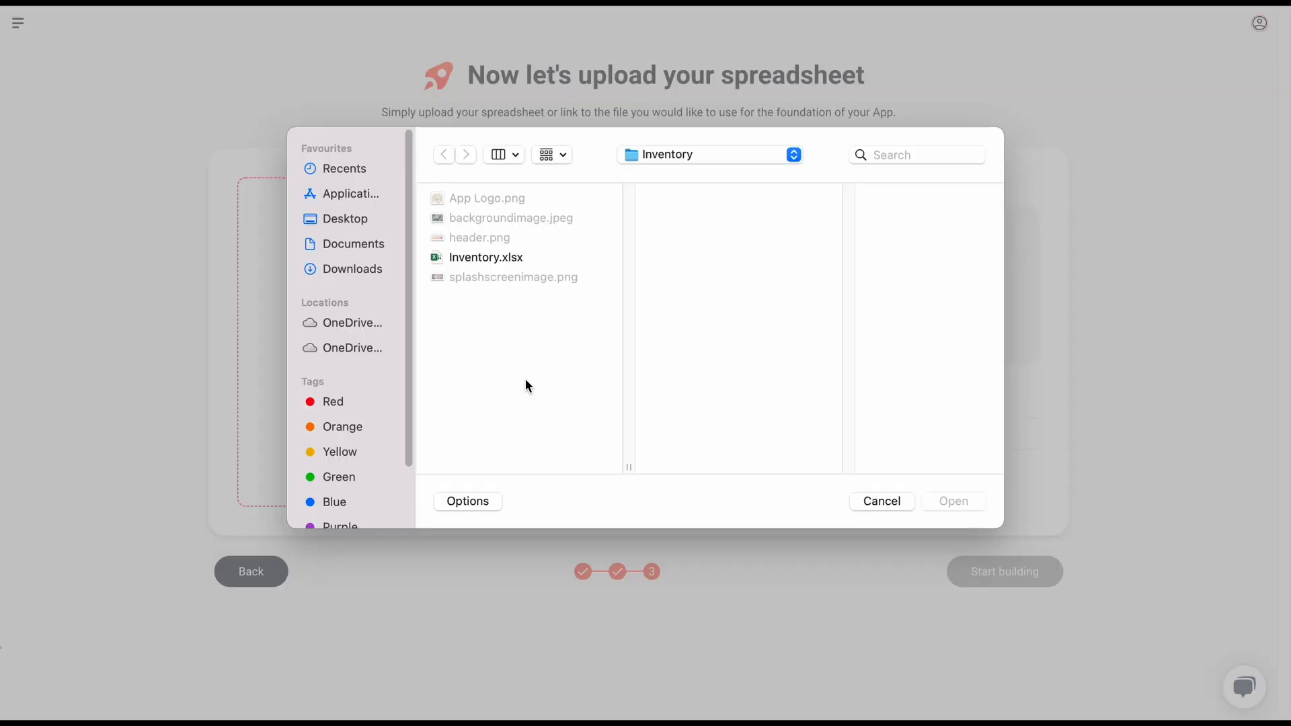
left_click(952, 500)
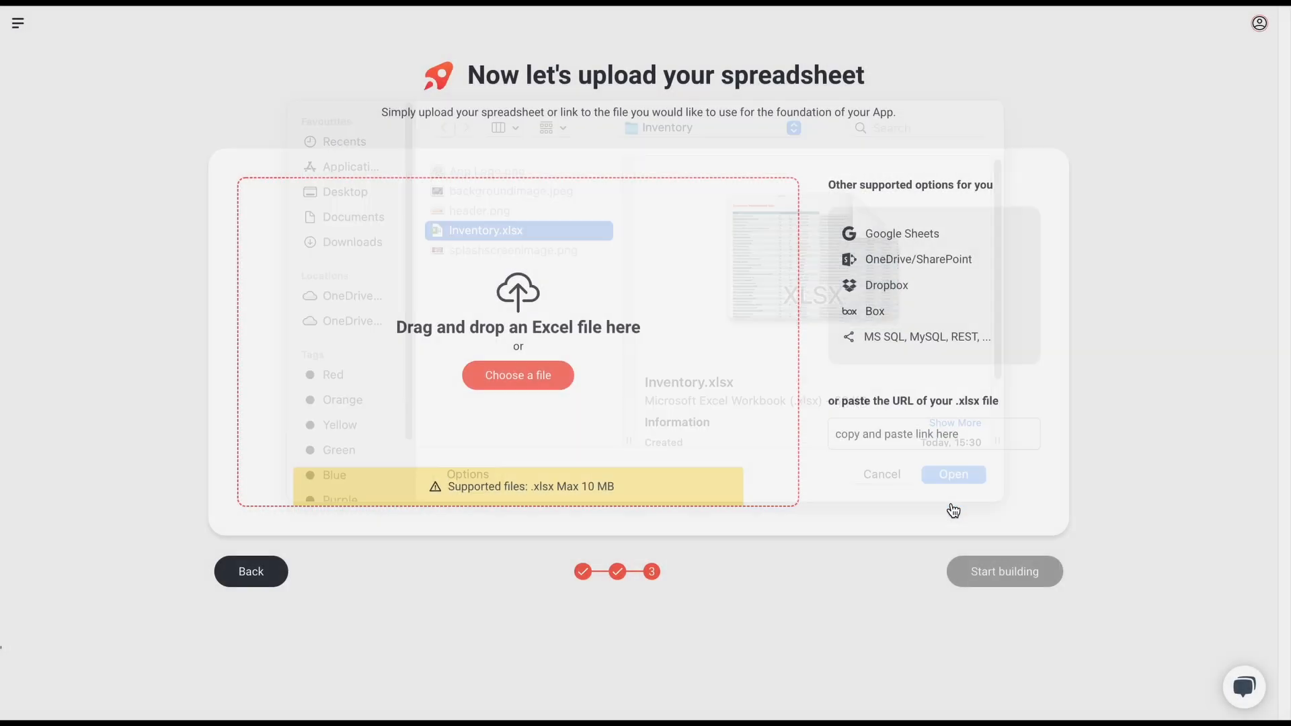
left_click(953, 475)
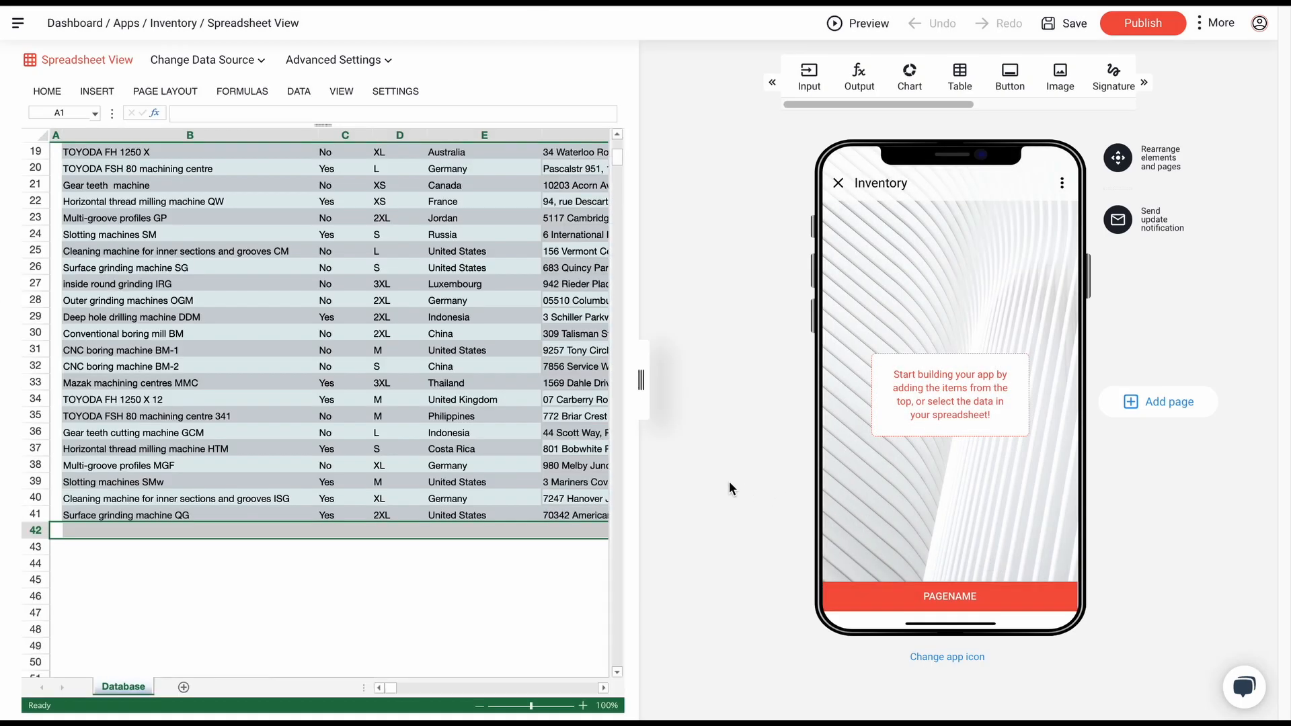
scroll("up", 3)
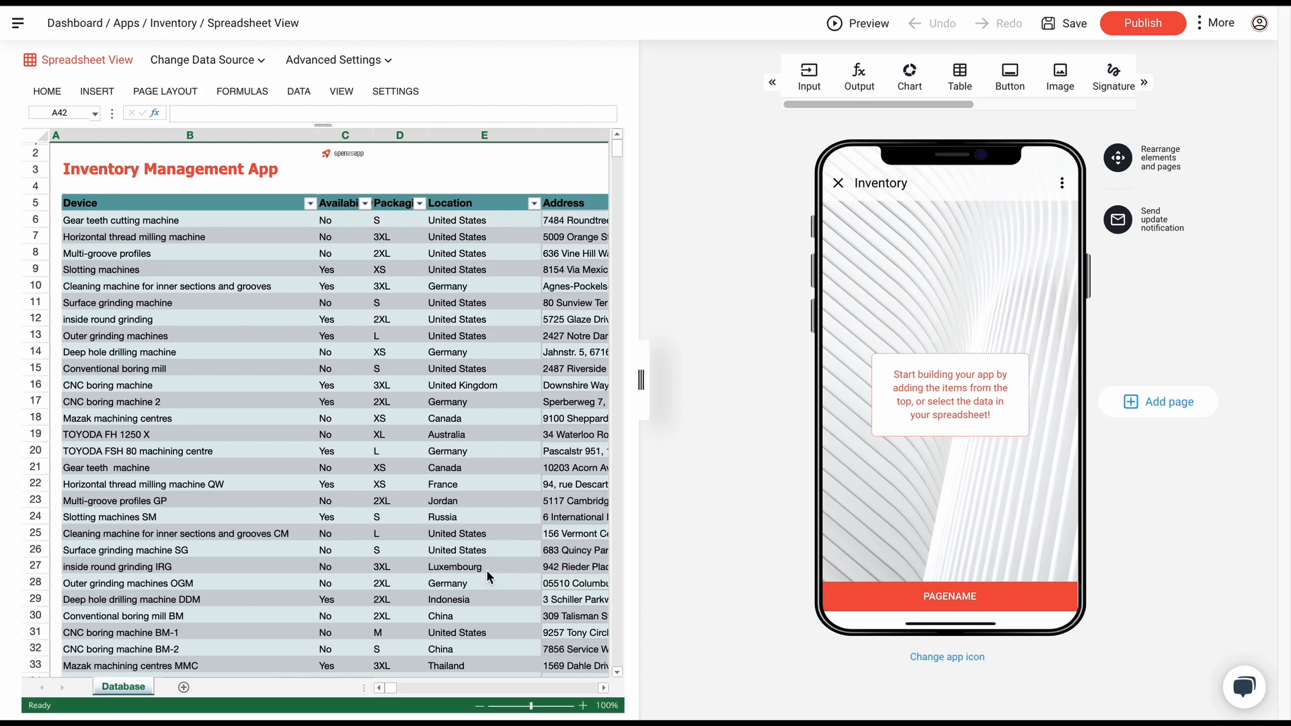
Add a table to the app page connected to the Device column (cell B5) of the Database sheet.
left_click(959, 77)
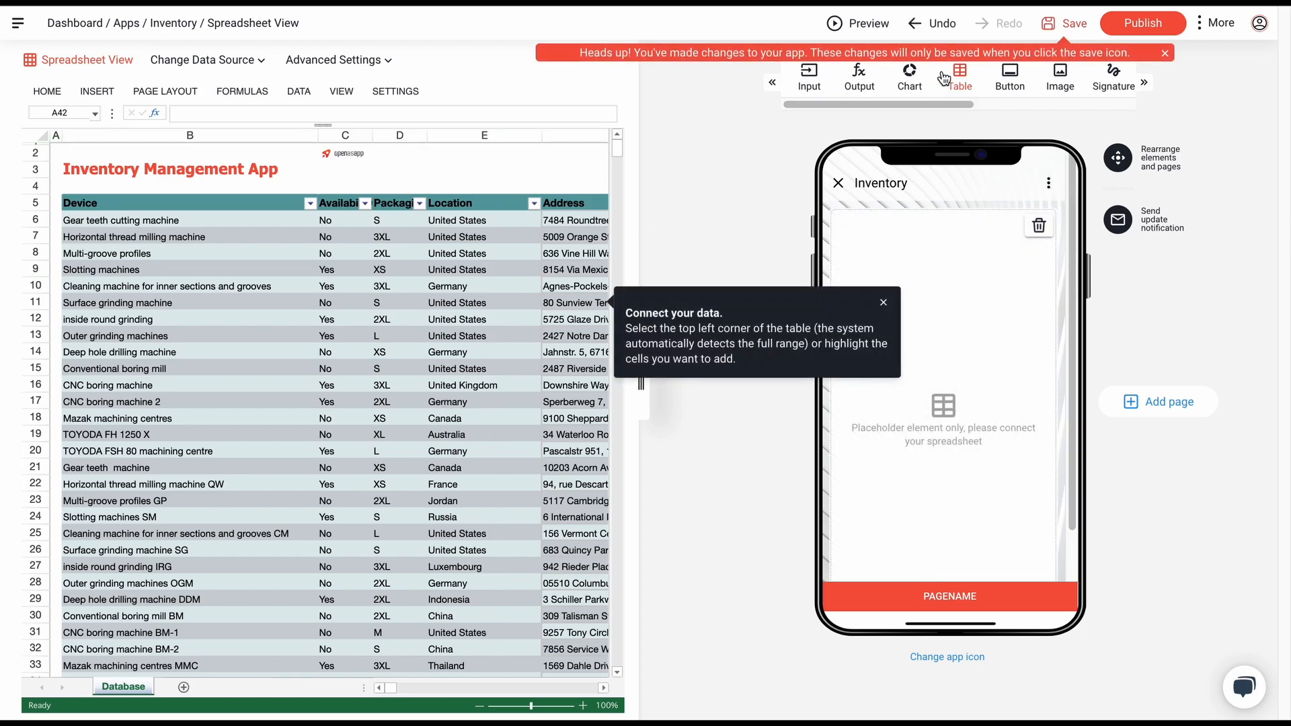
mouse_move(412, 305)
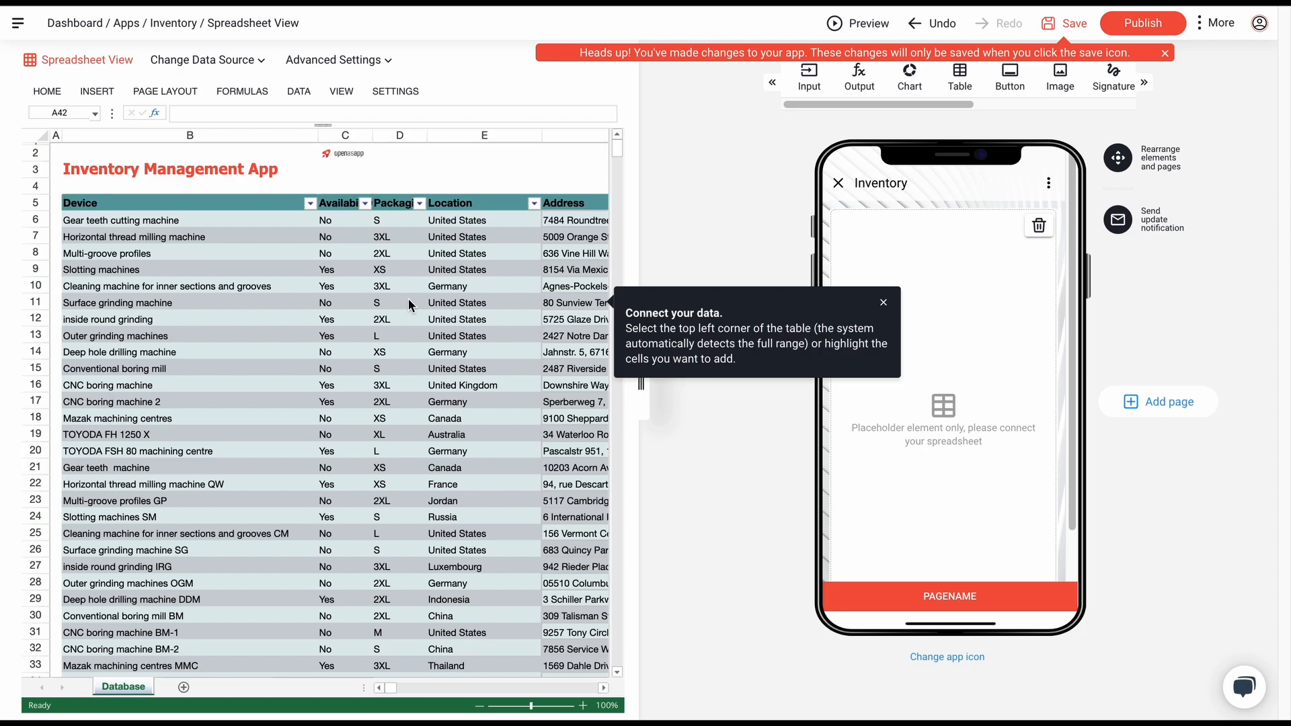
left_click(189, 203)
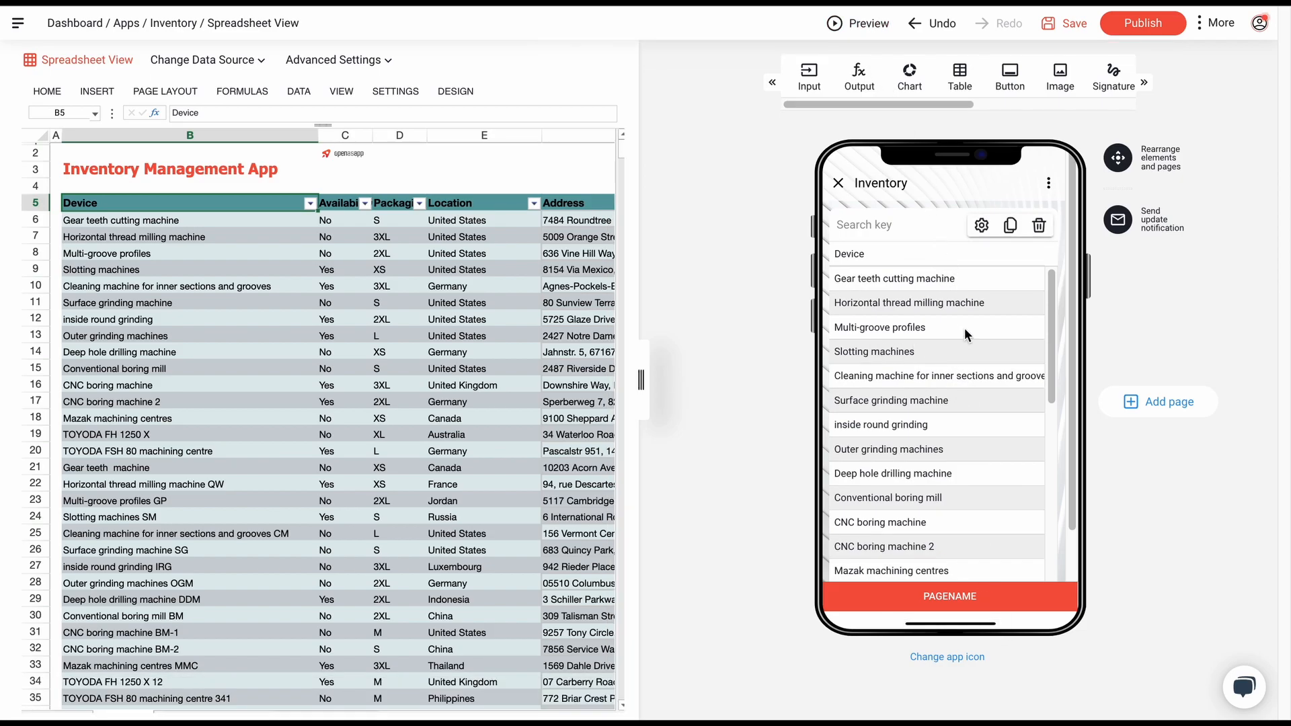
mouse_move(982, 226)
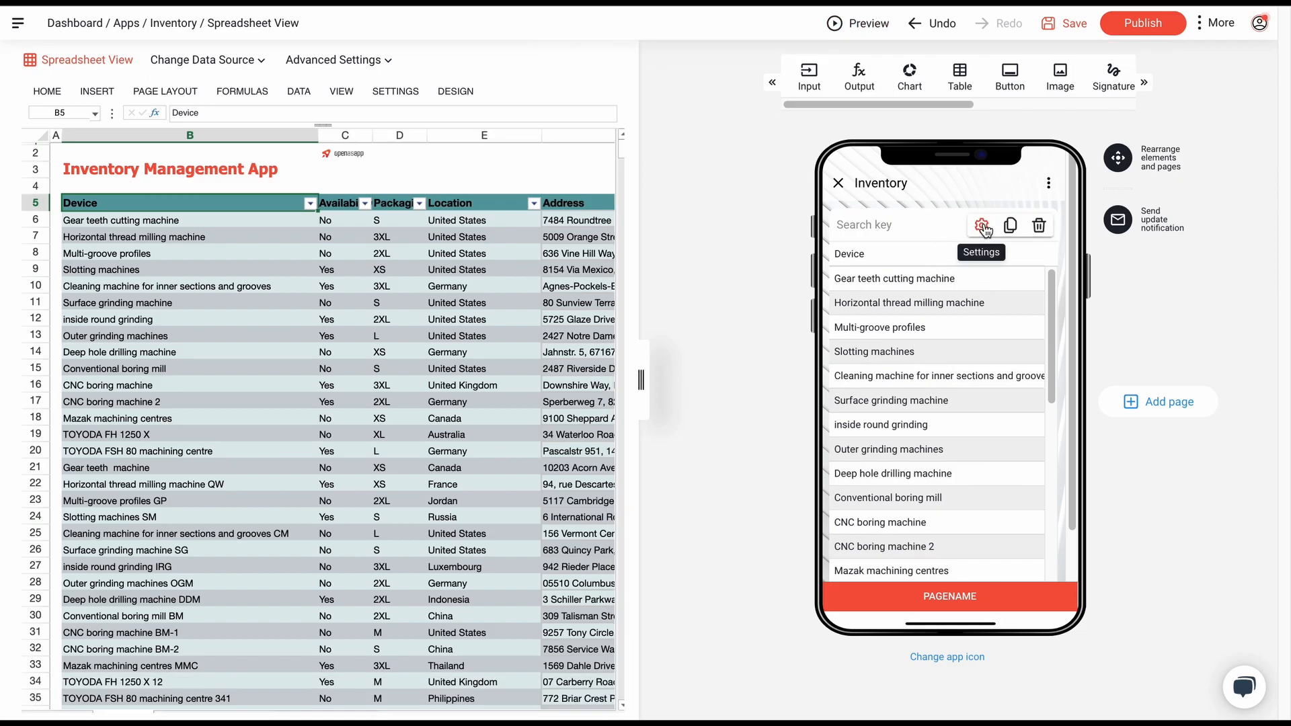
Set the device table's type to Simple List after trying Cards with Thumbnail and Hero Image Cards.
left_click(986, 225)
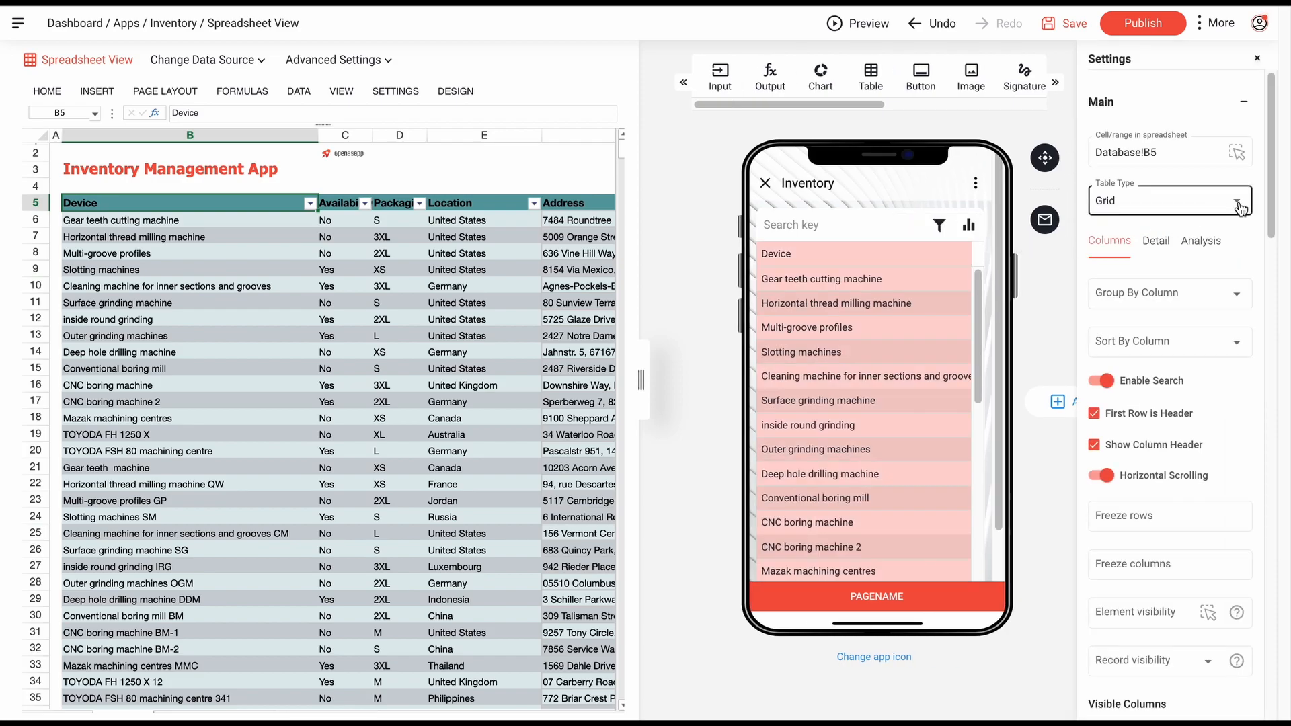
left_click(1165, 200)
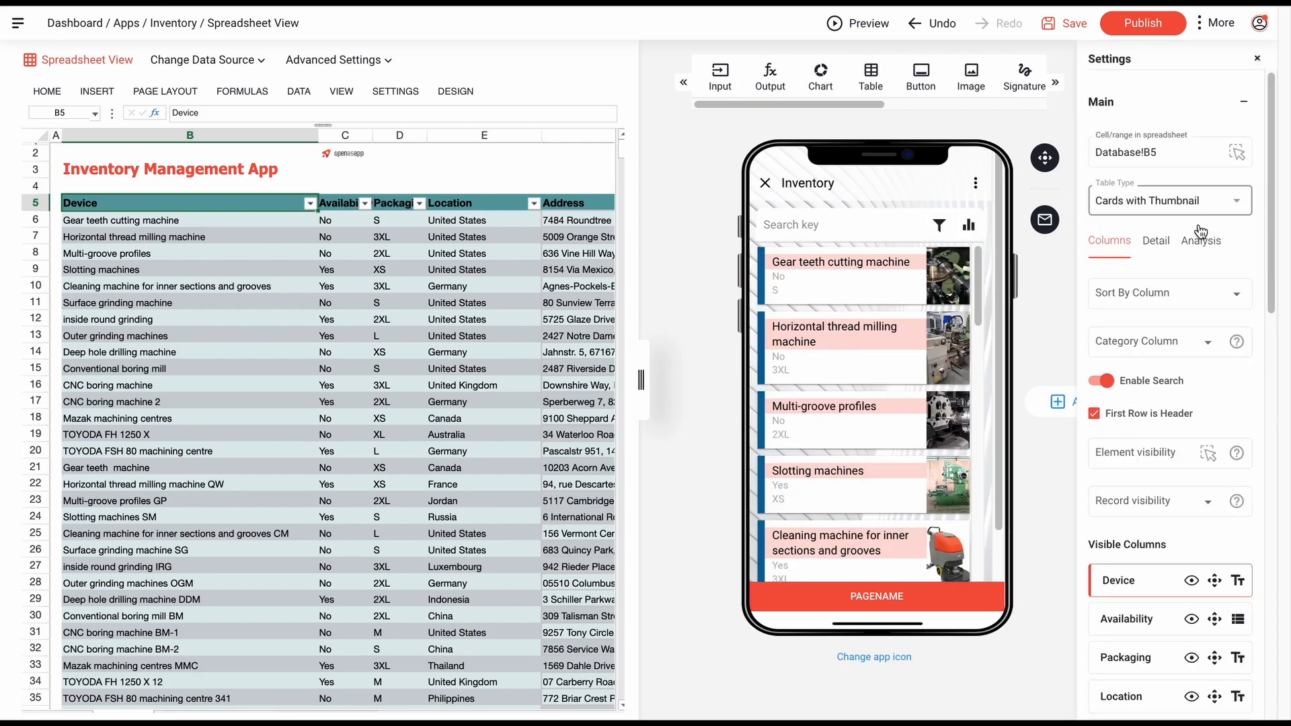
left_click(1165, 201)
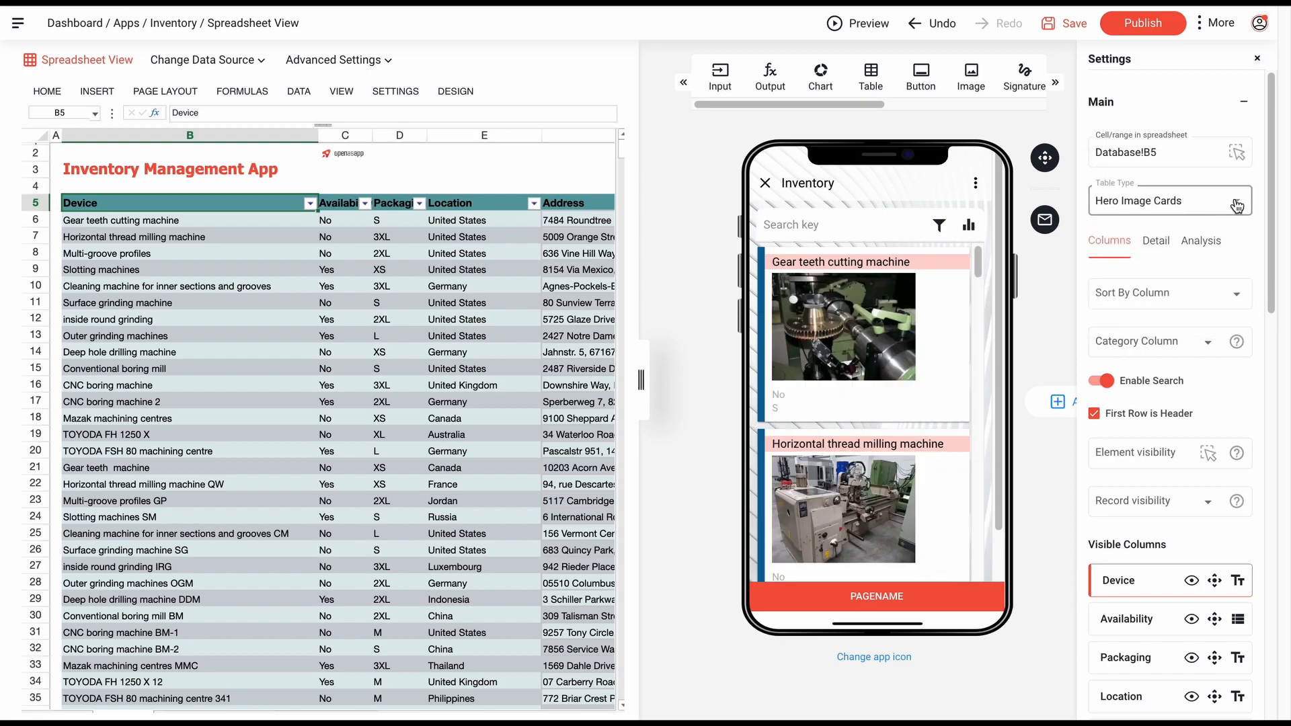
left_click(1166, 200)
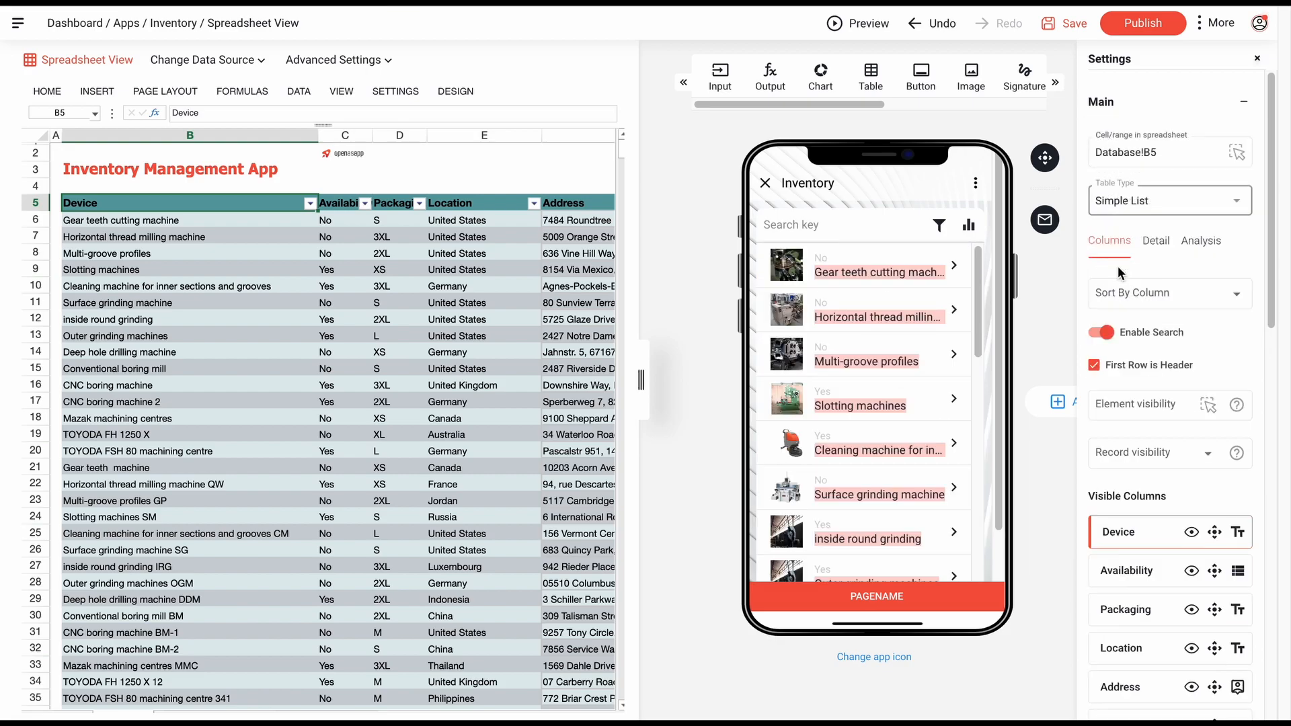
scroll("down", 3)
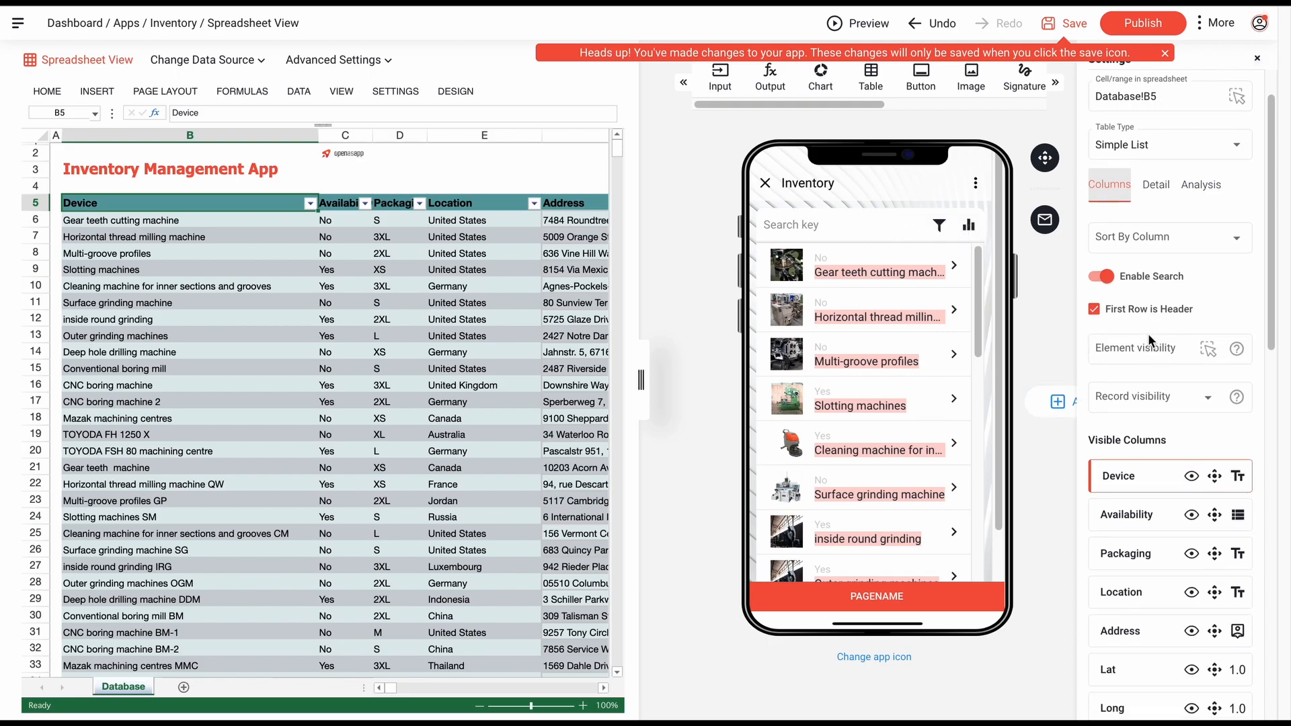
Hide the Email address, contact, value and Purchase Price columns from the catalog list.
scroll("down", 3)
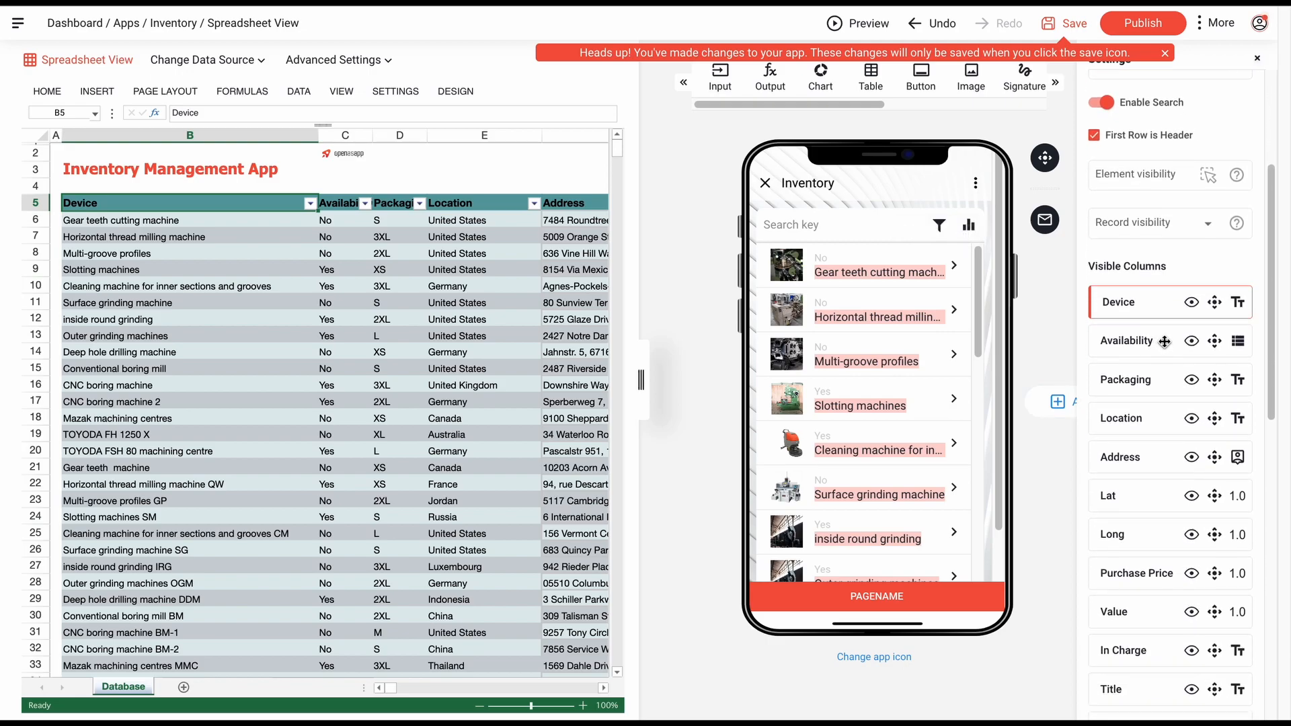
scroll("down", 3)
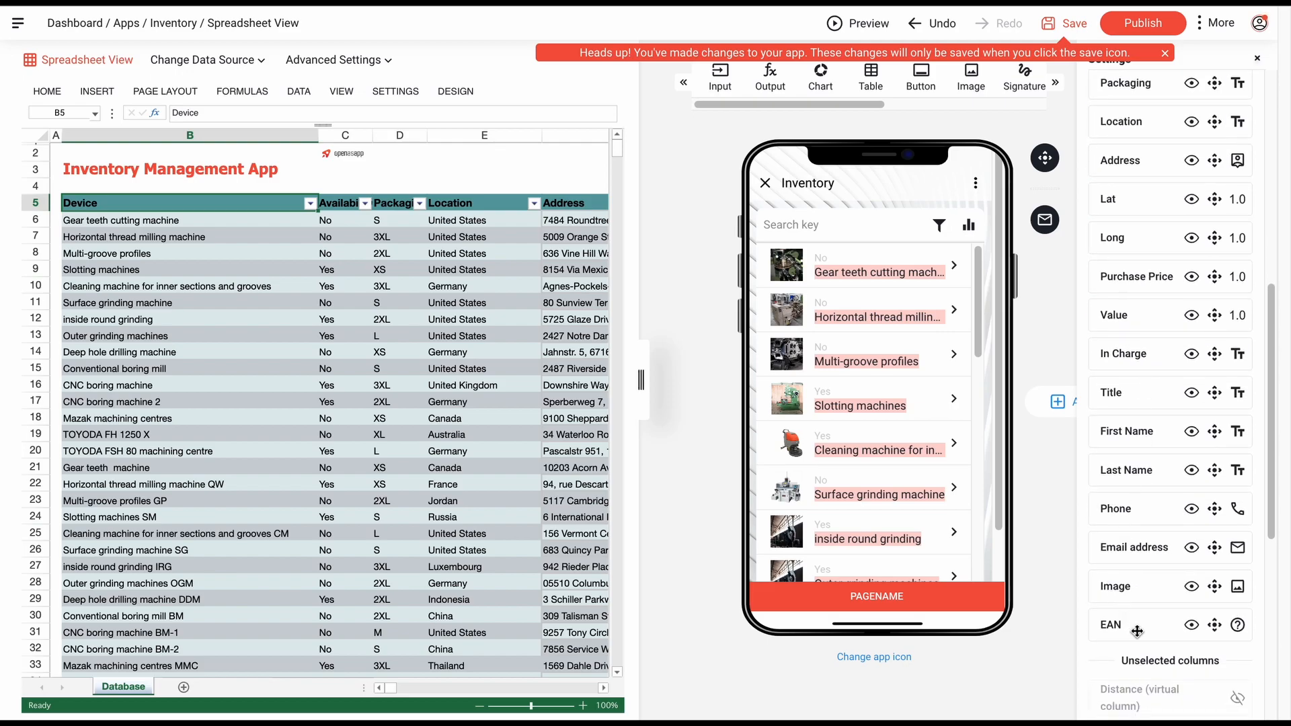
left_click(1190, 509)
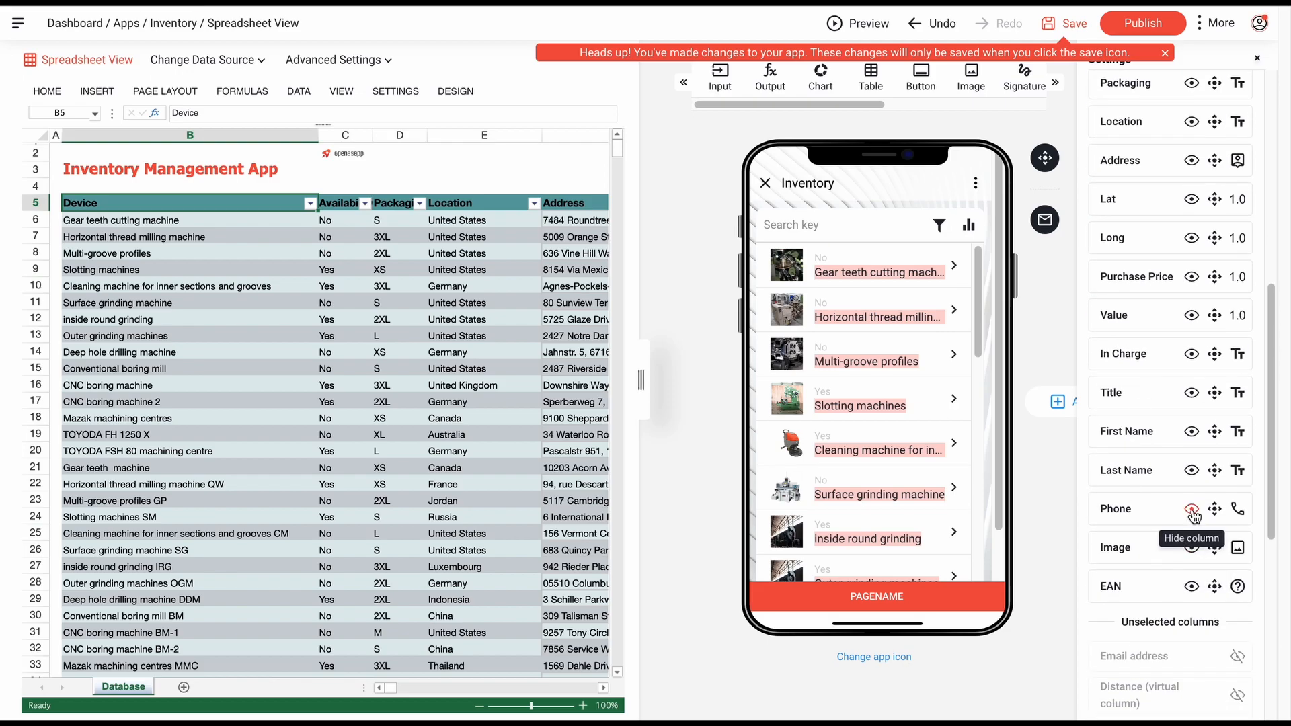
left_click(1192, 509)
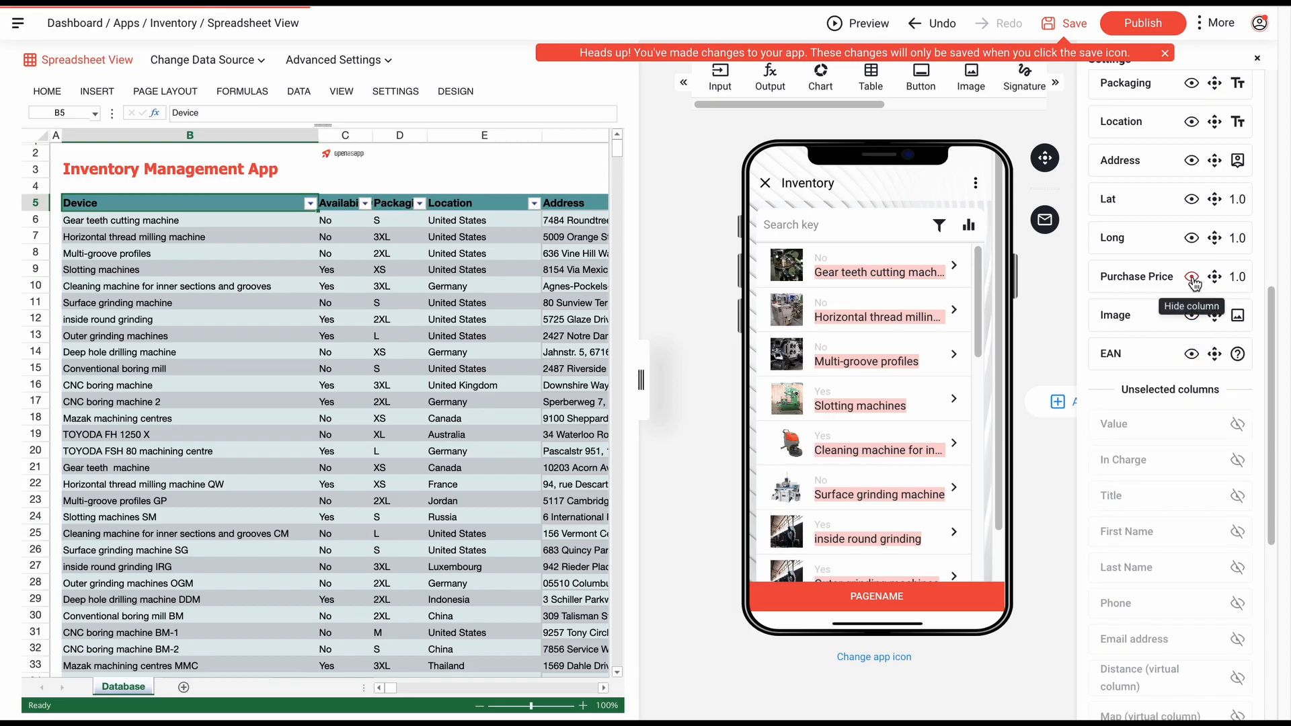
left_click(1192, 277)
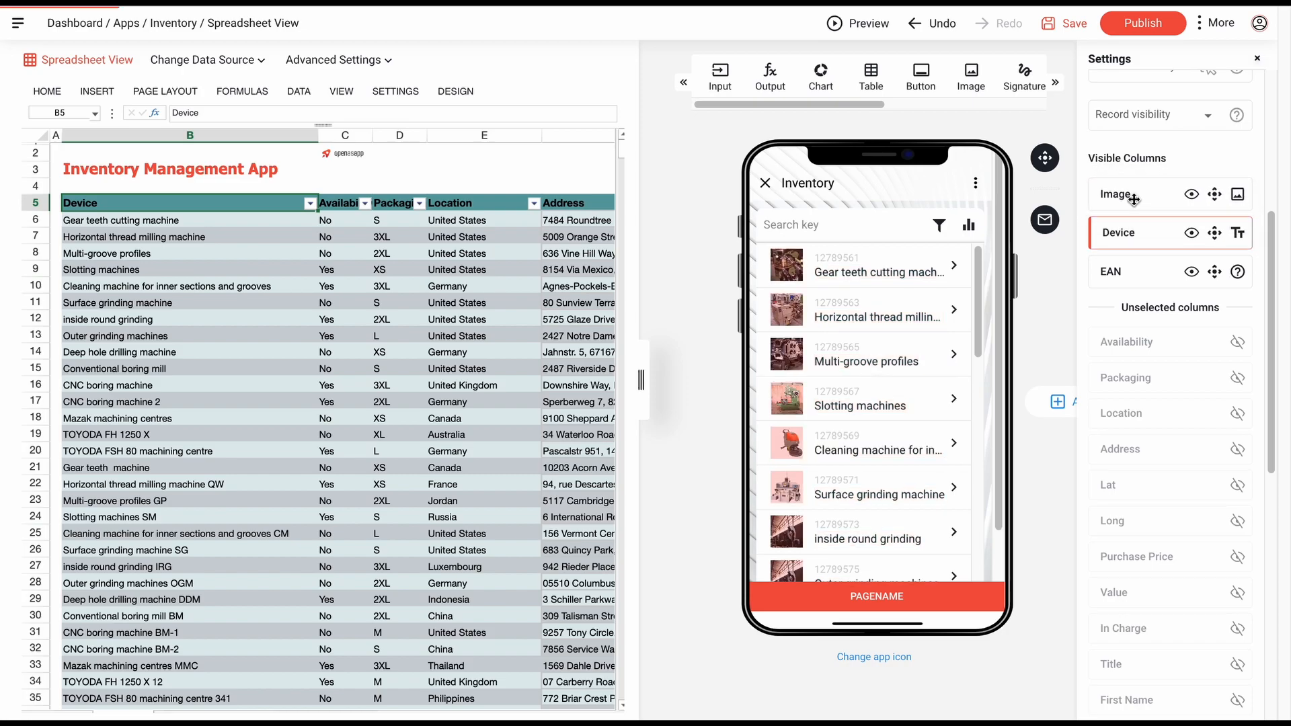
Add EAN as a visible column beside Image and Device, displayed as a barcode line.
left_click(1238, 272)
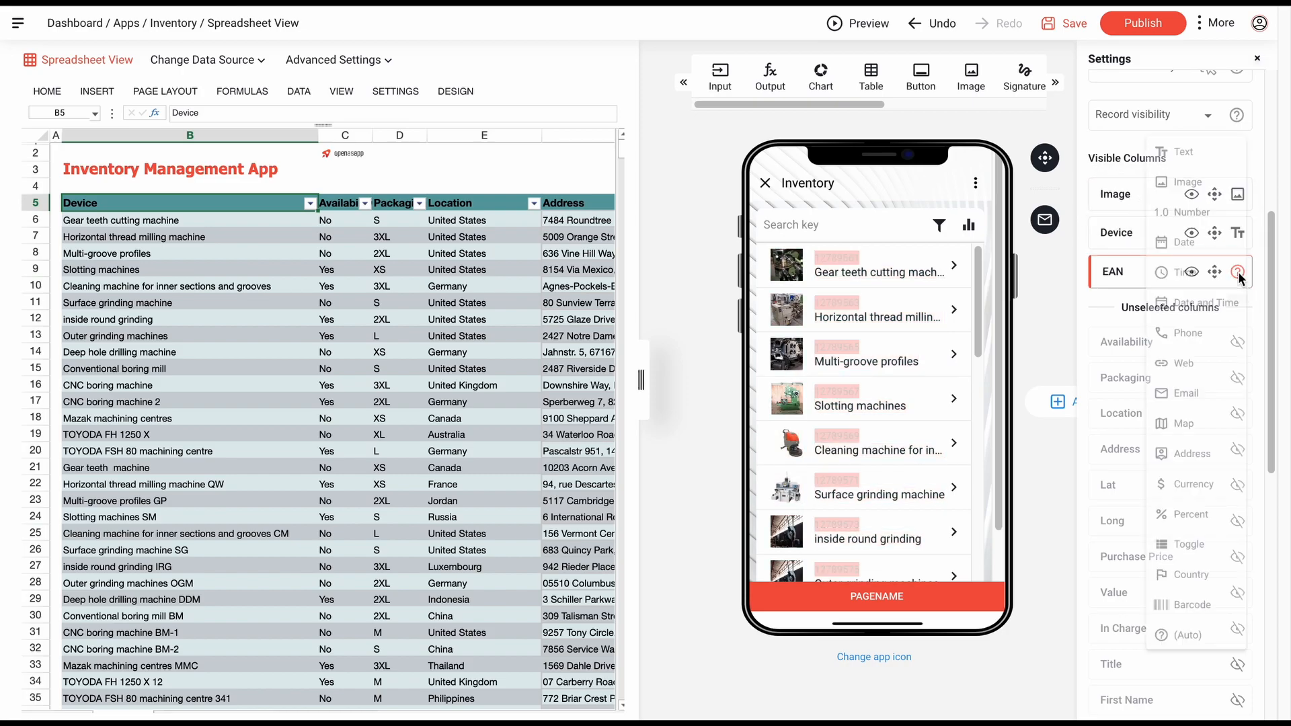
left_click(1238, 271)
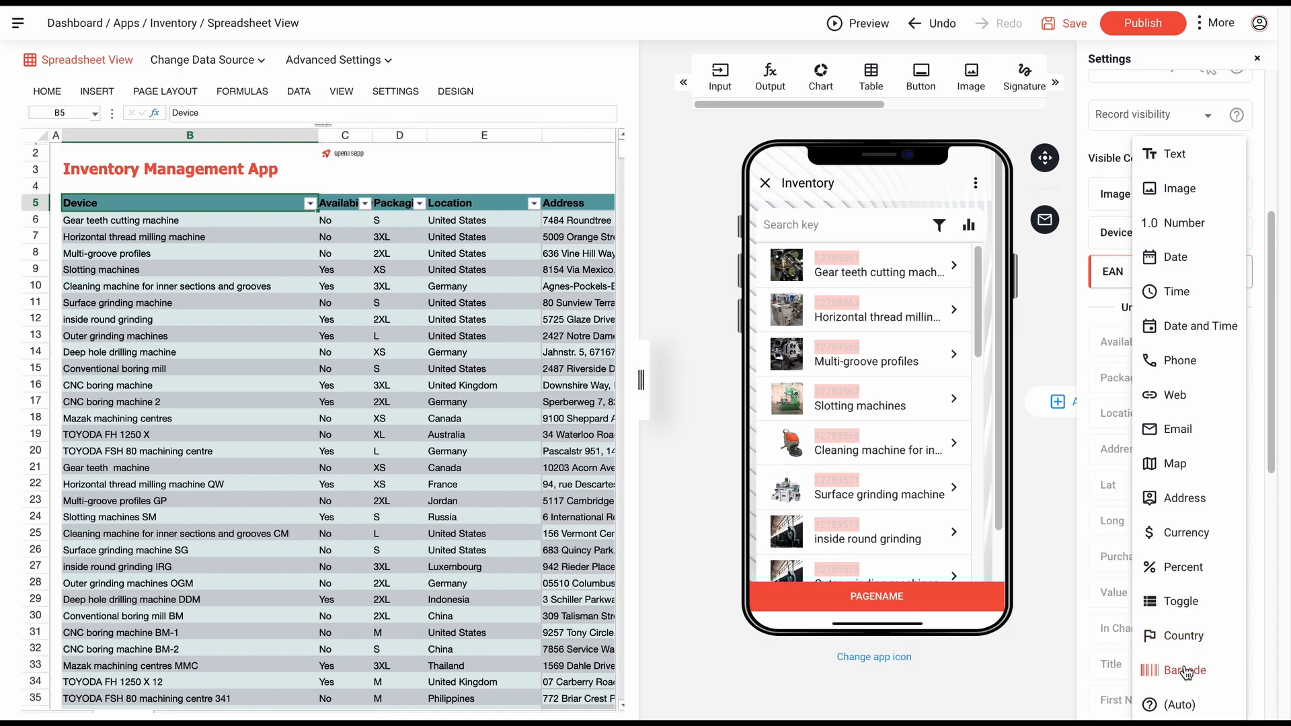
left_click(1186, 670)
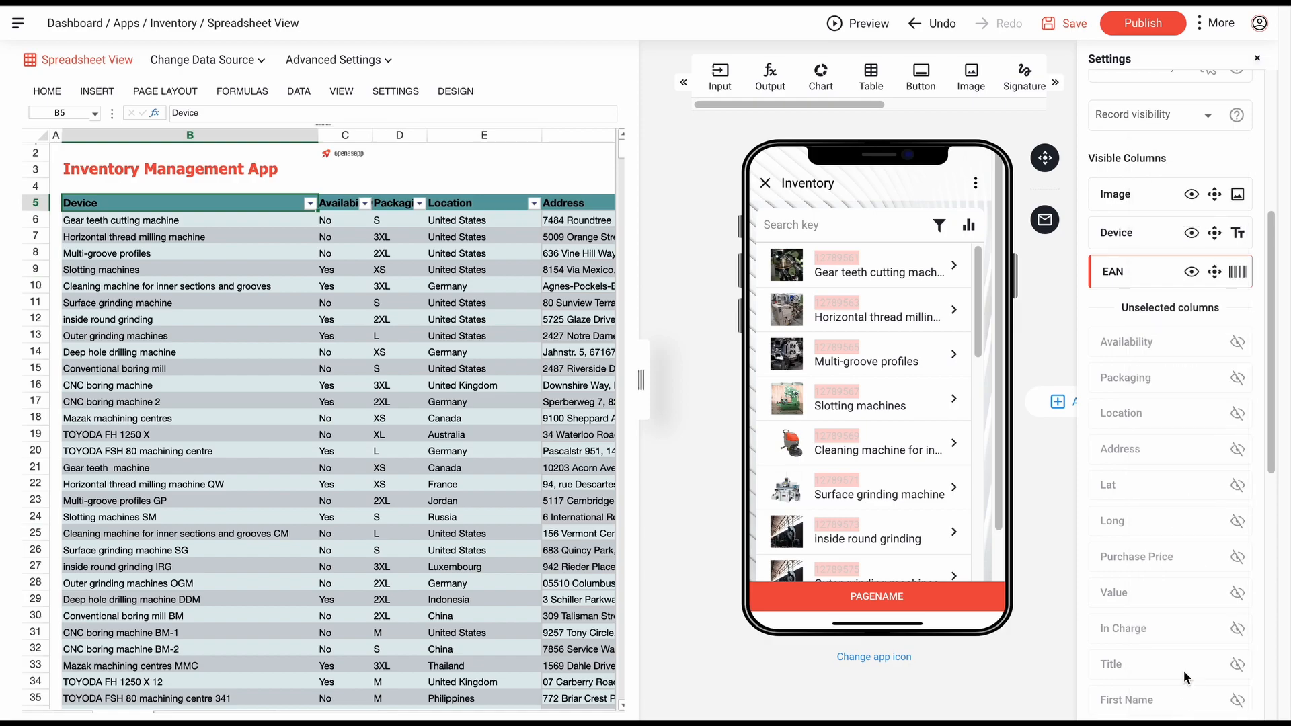
scroll("up", 3)
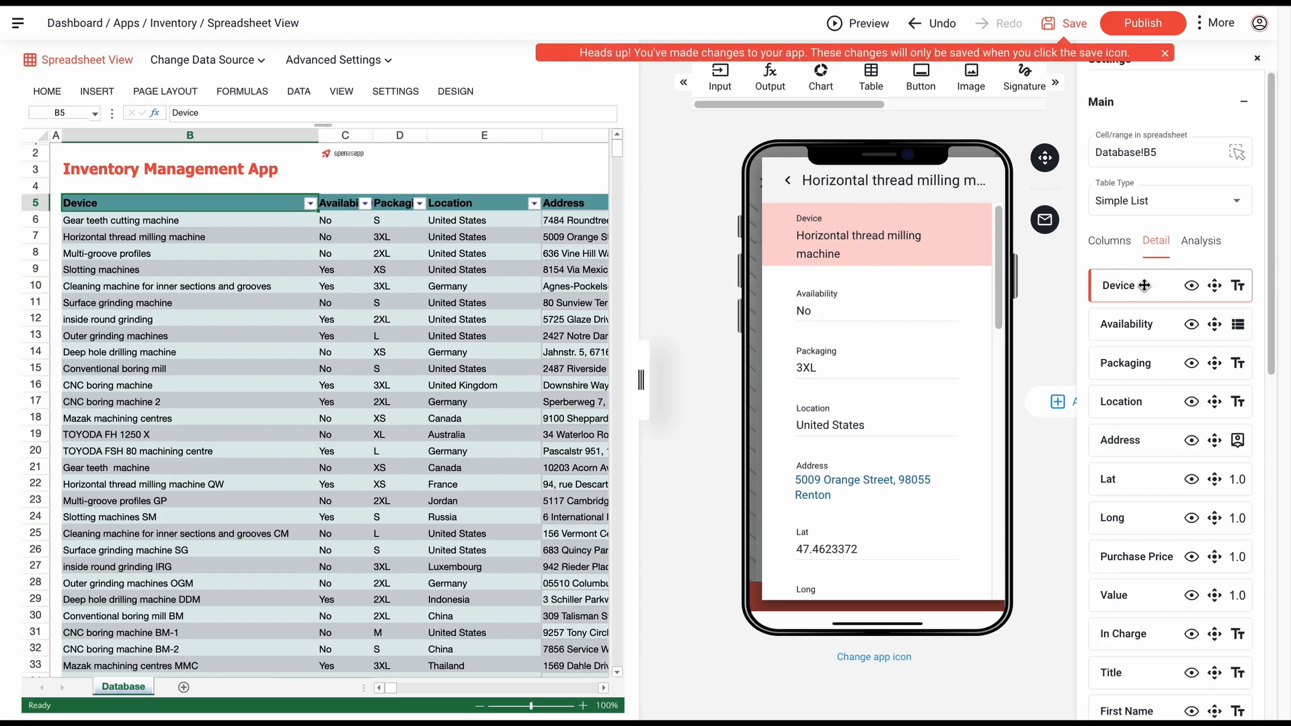
Hide Address, Lat, Long, Purchase Price and In Charge from the item detail view.
scroll("down", 3)
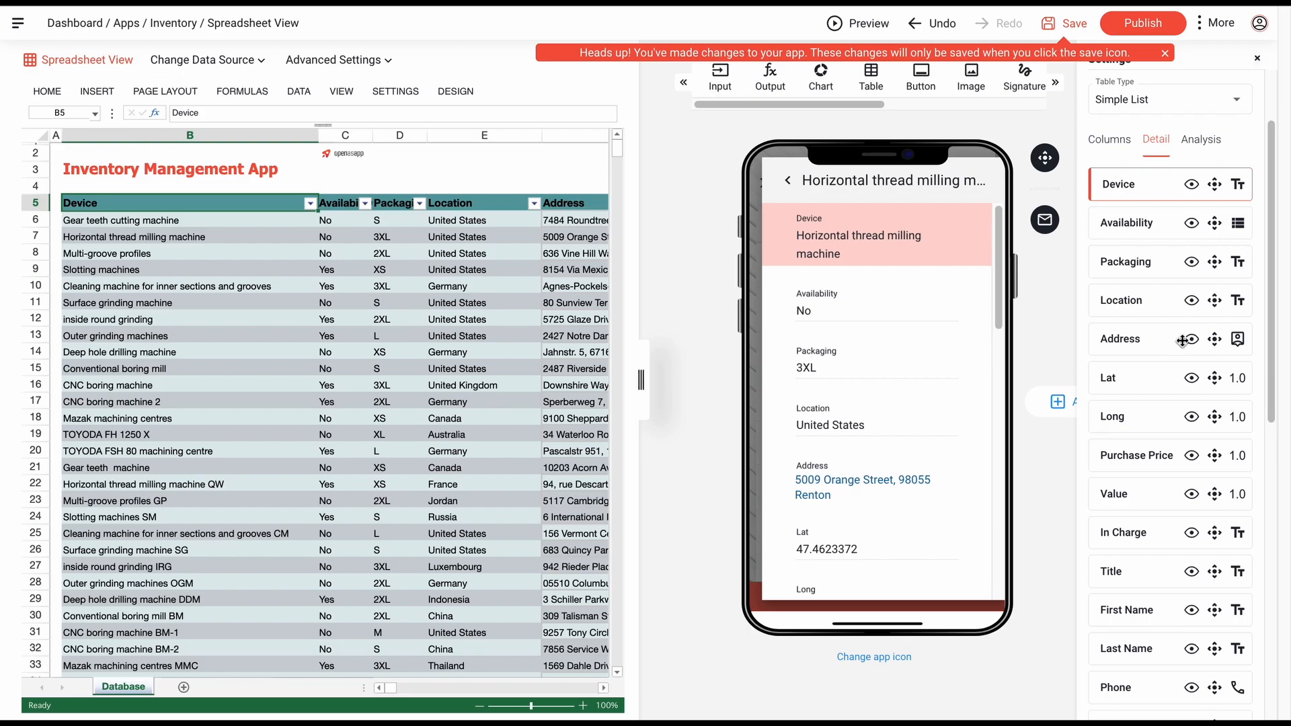
left_click(1191, 339)
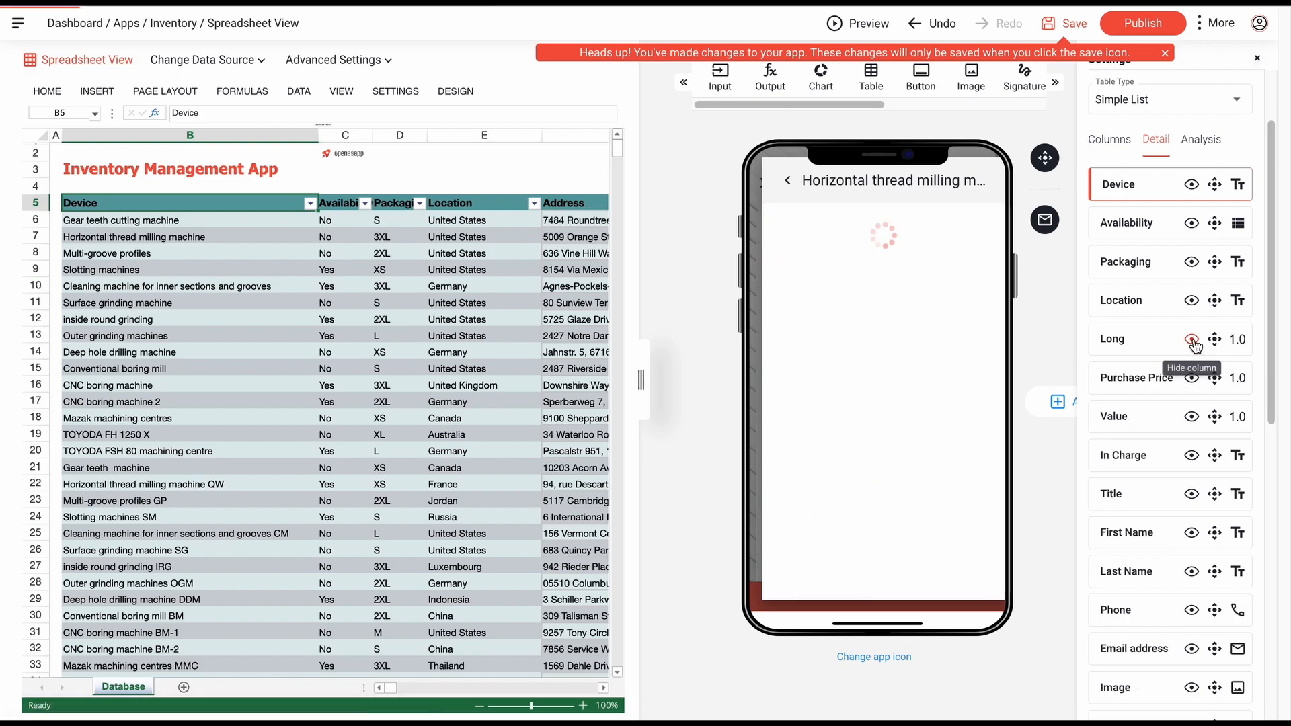
left_click(1190, 342)
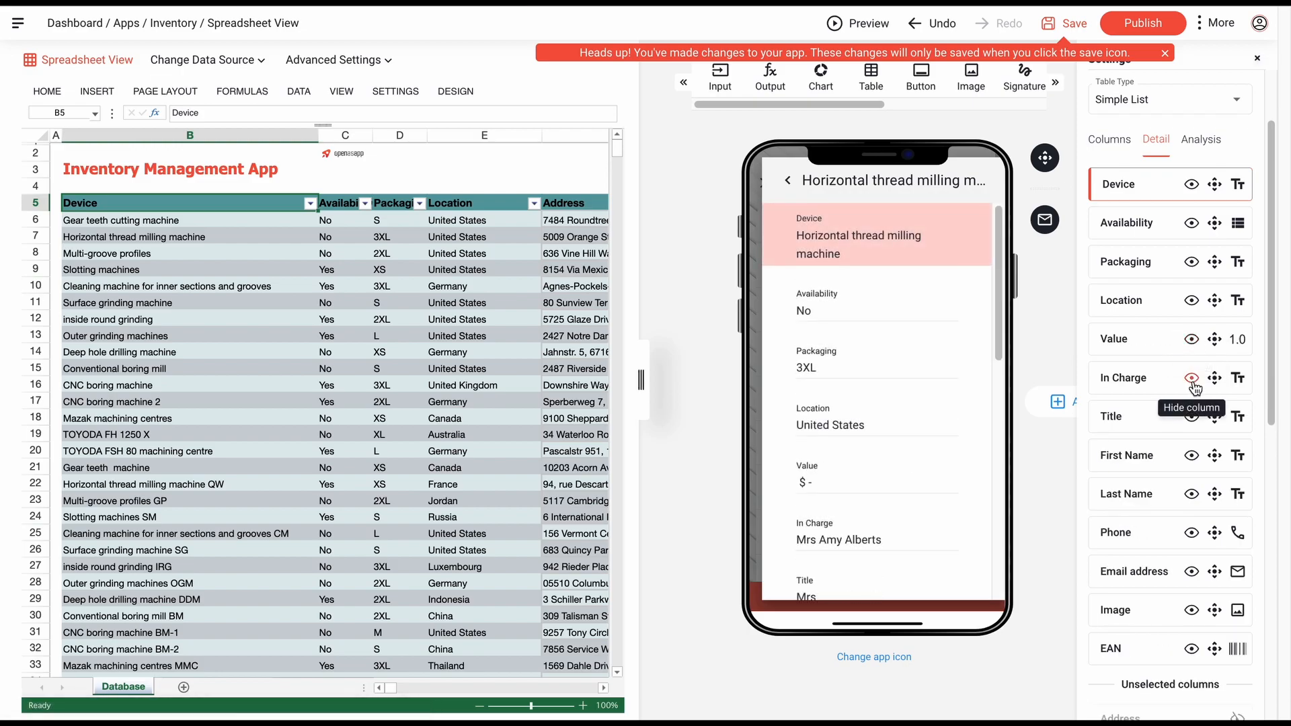
left_click(1190, 385)
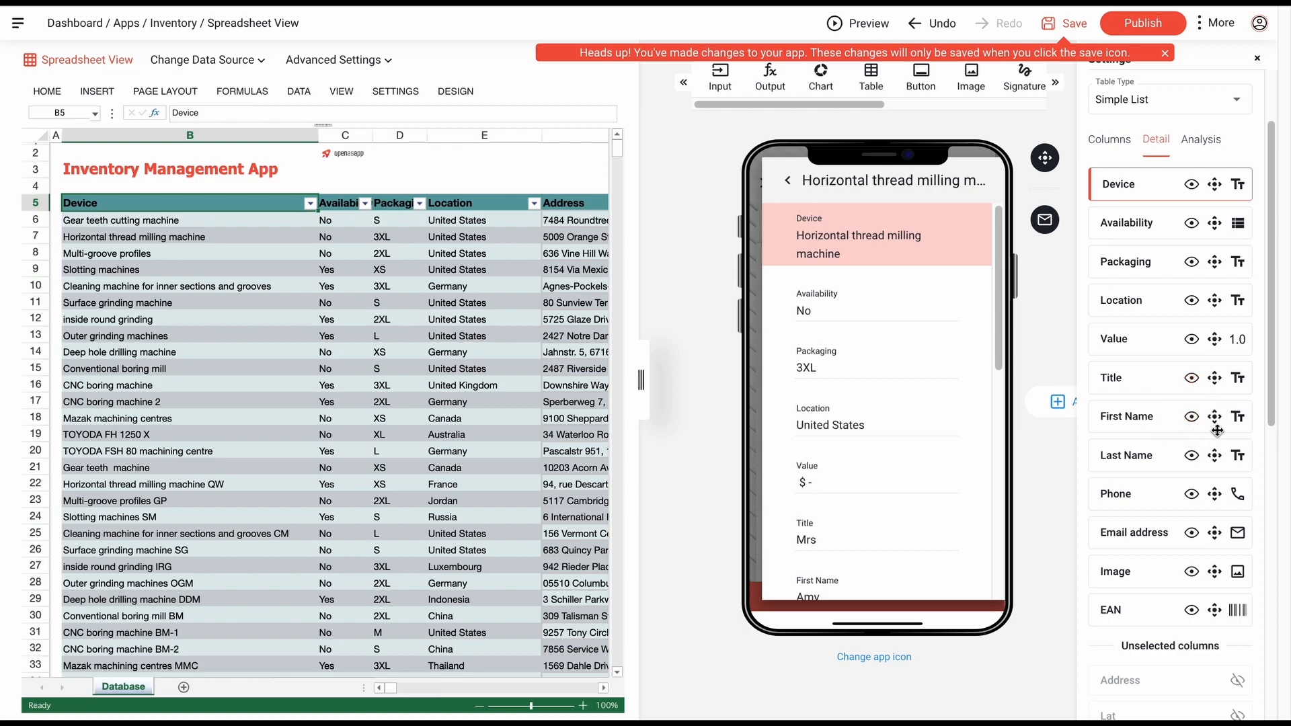
scroll("down", 3)
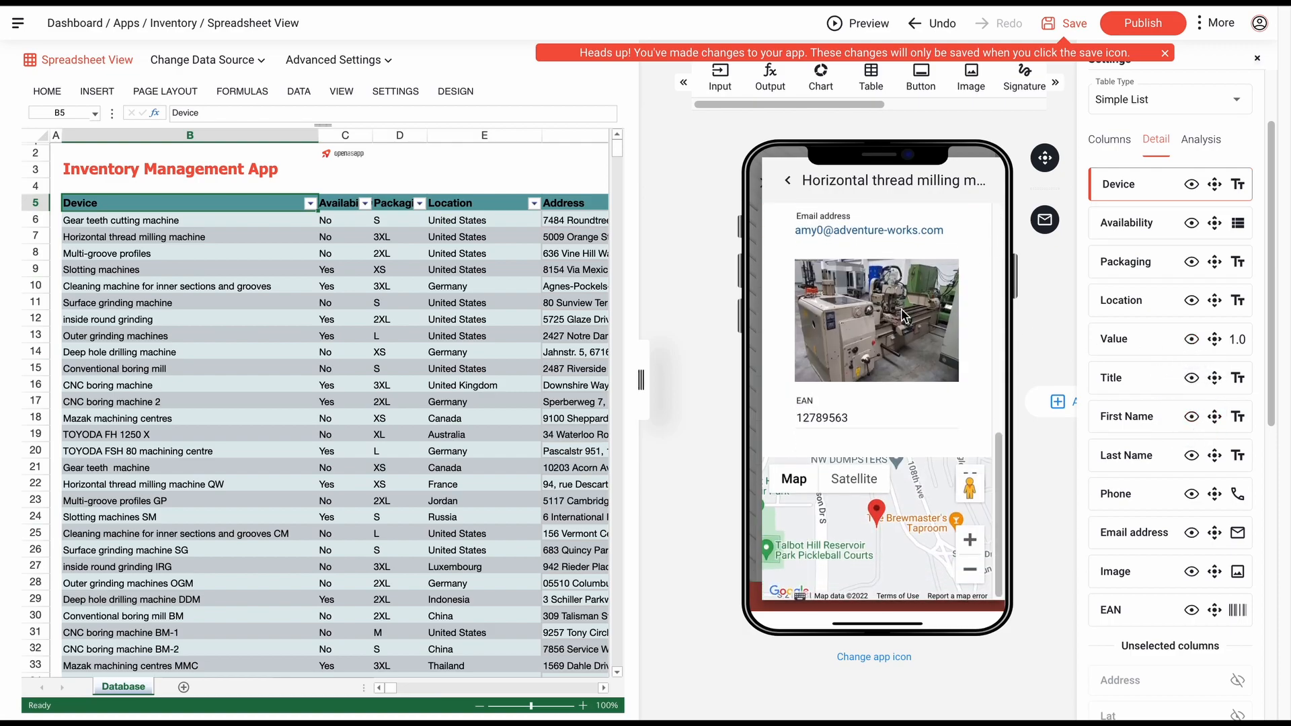
left_click(788, 180)
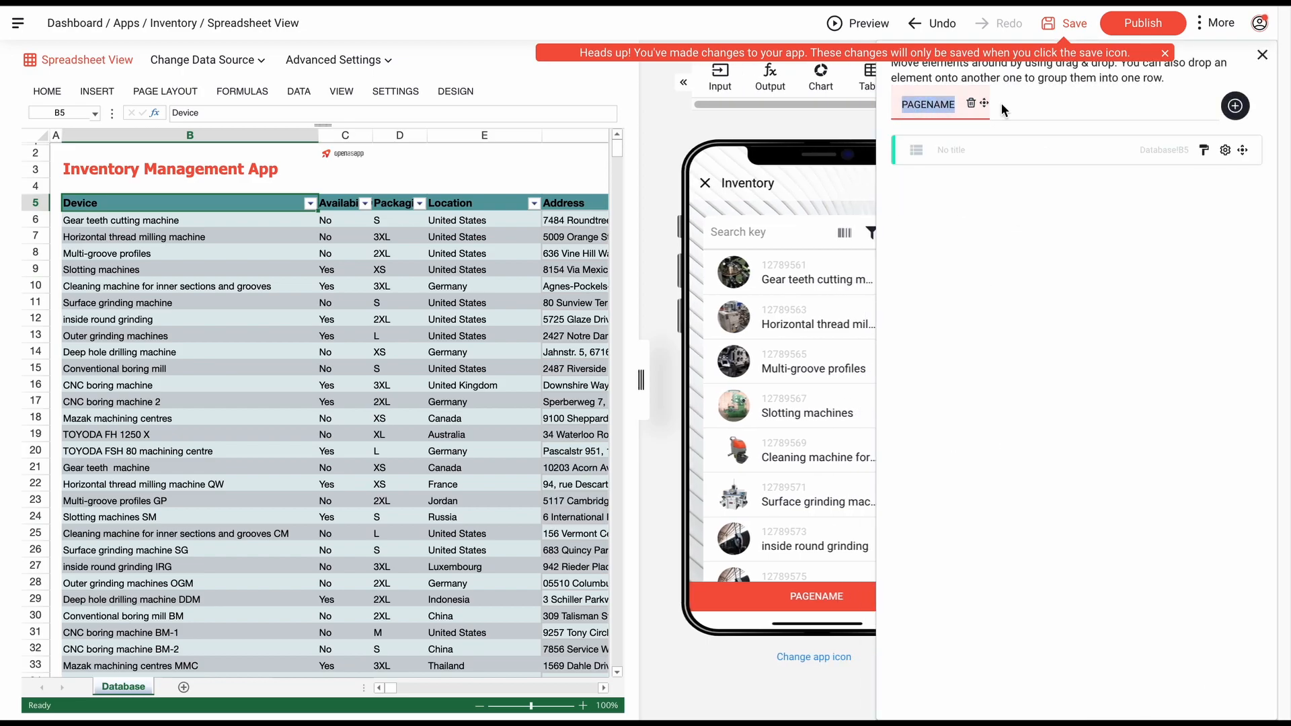
Rename the first page to Catalog and the second page to Locations.
type("Catalog")
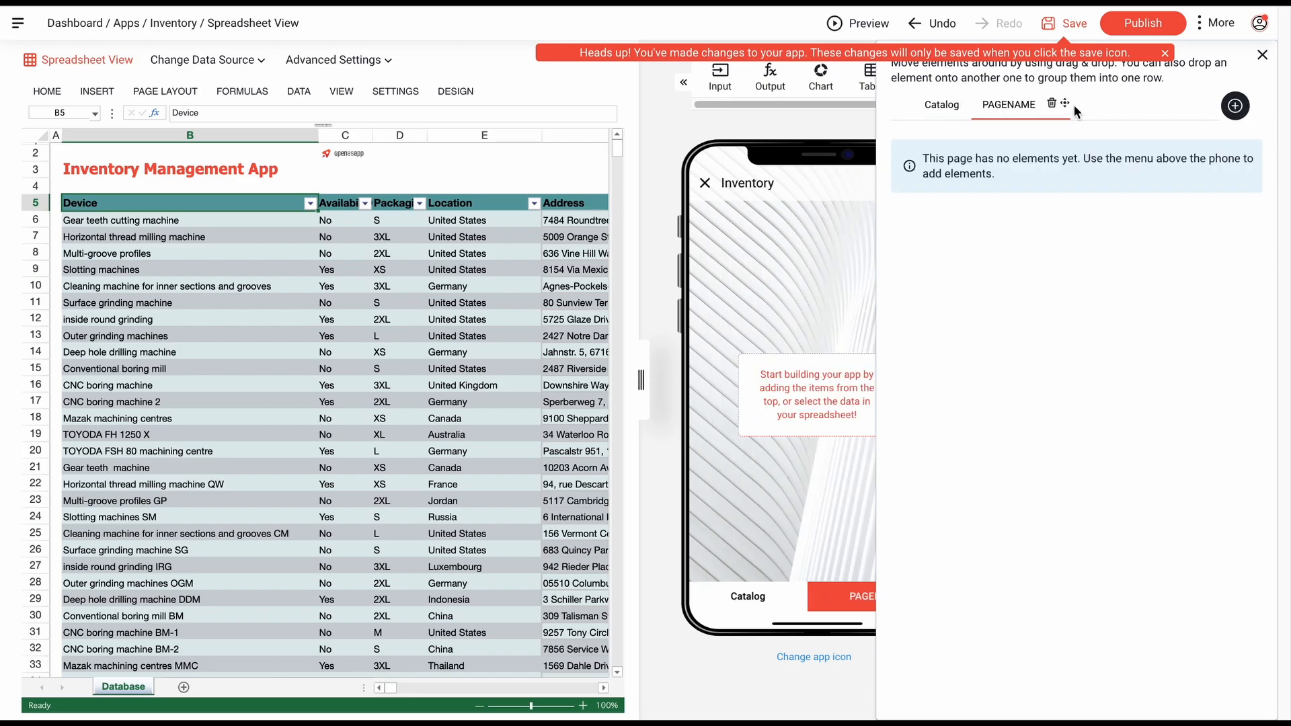
mouse_move(1023, 104)
type("Locations")
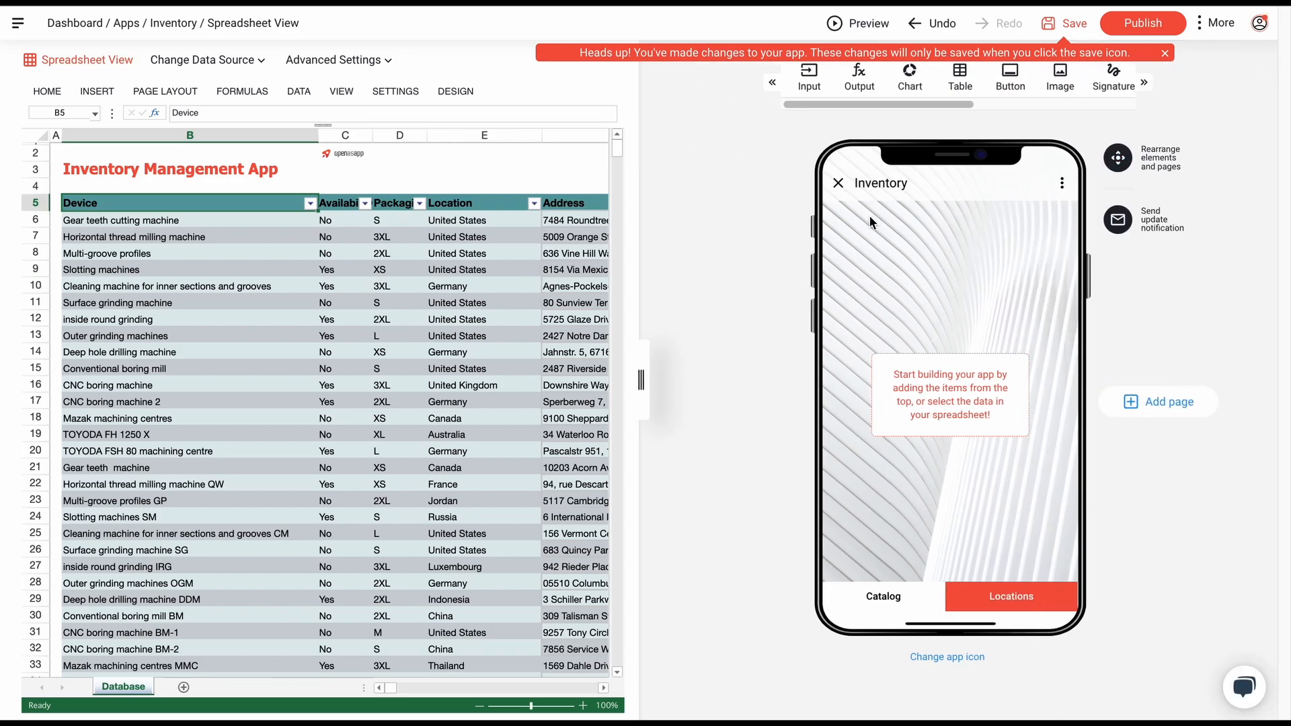
mouse_move(959, 78)
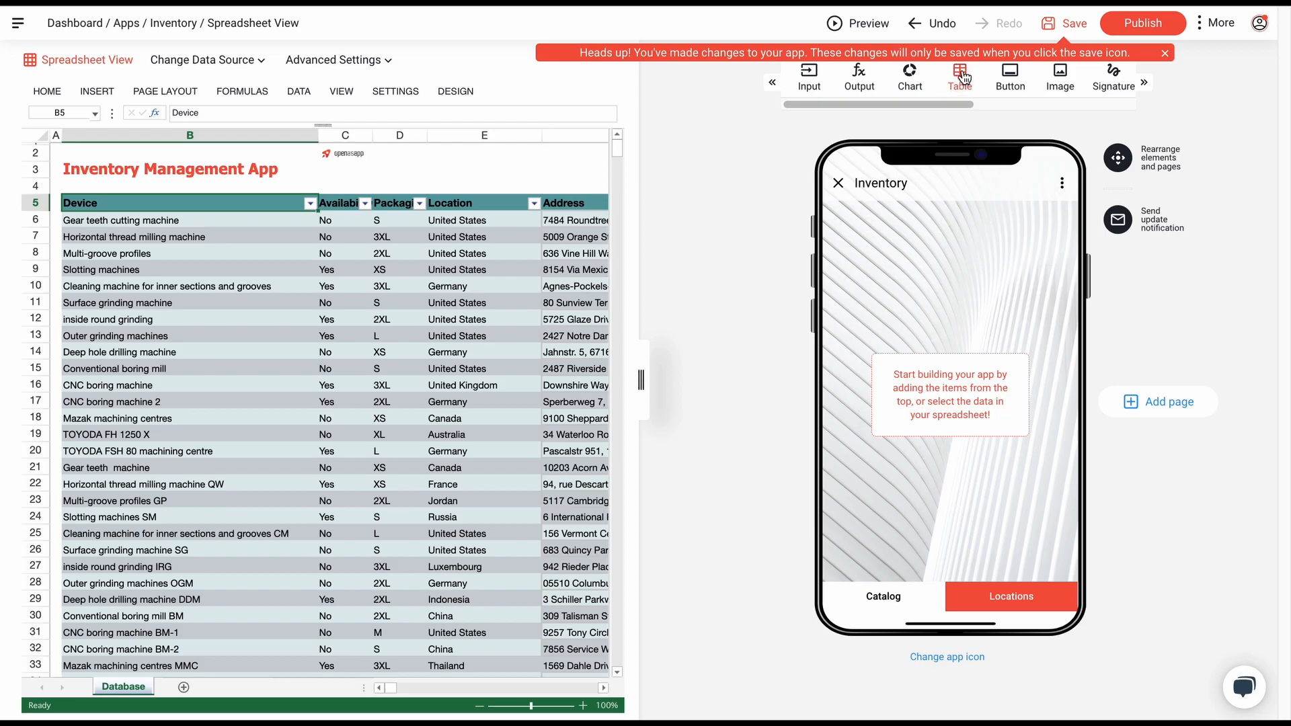
Add a table to the Locations page and set its Table Type to Map with item pins.
left_click(959, 71)
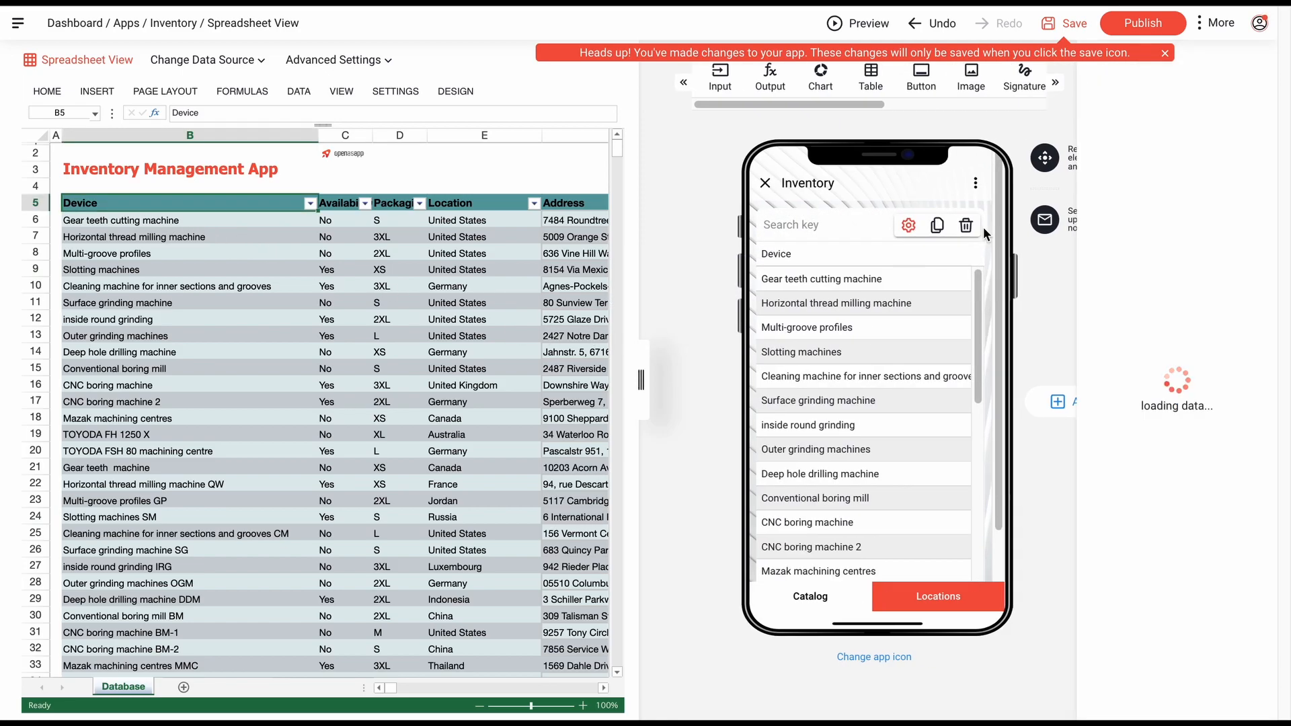
left_click(907, 225)
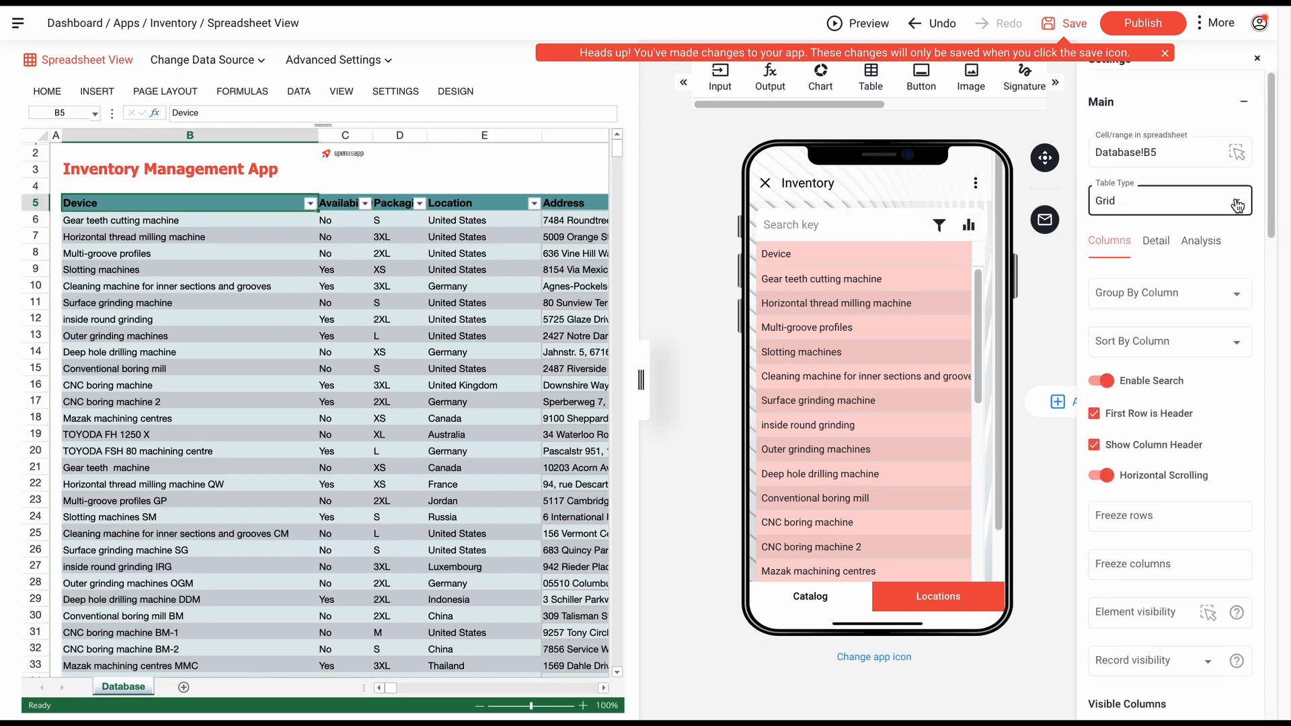
left_click(1168, 200)
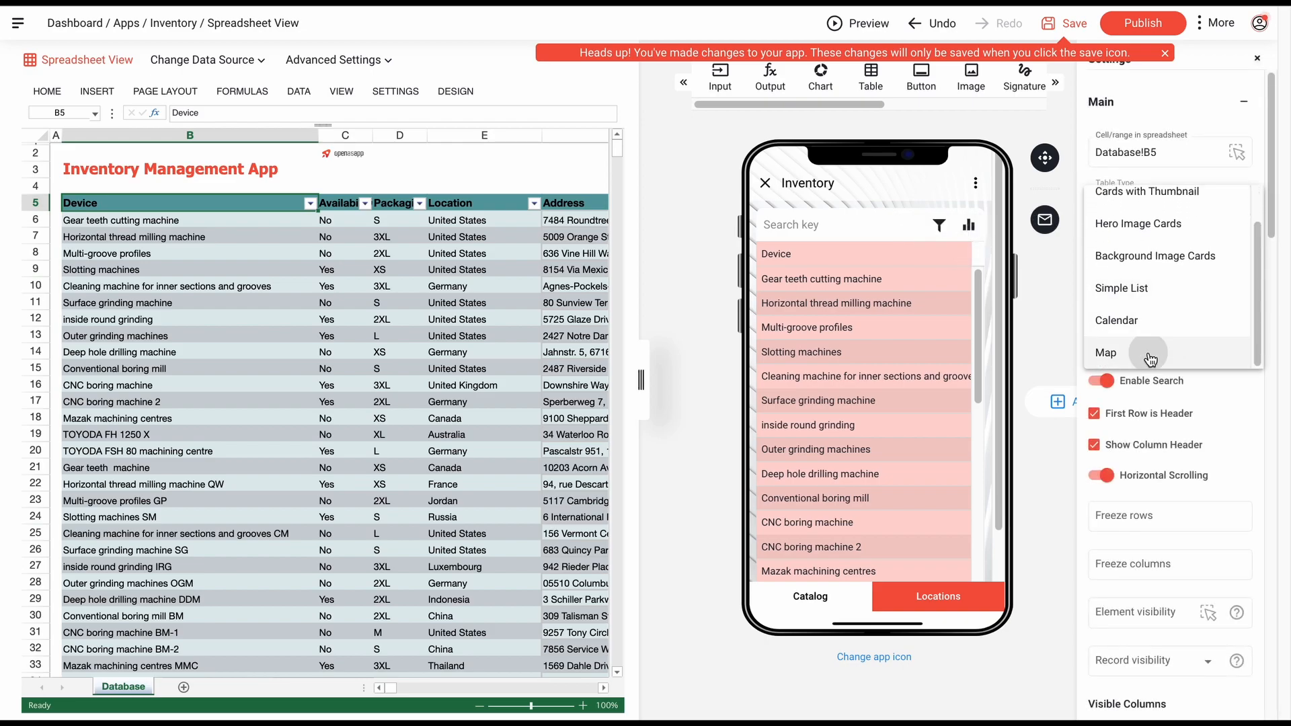
left_click(1106, 353)
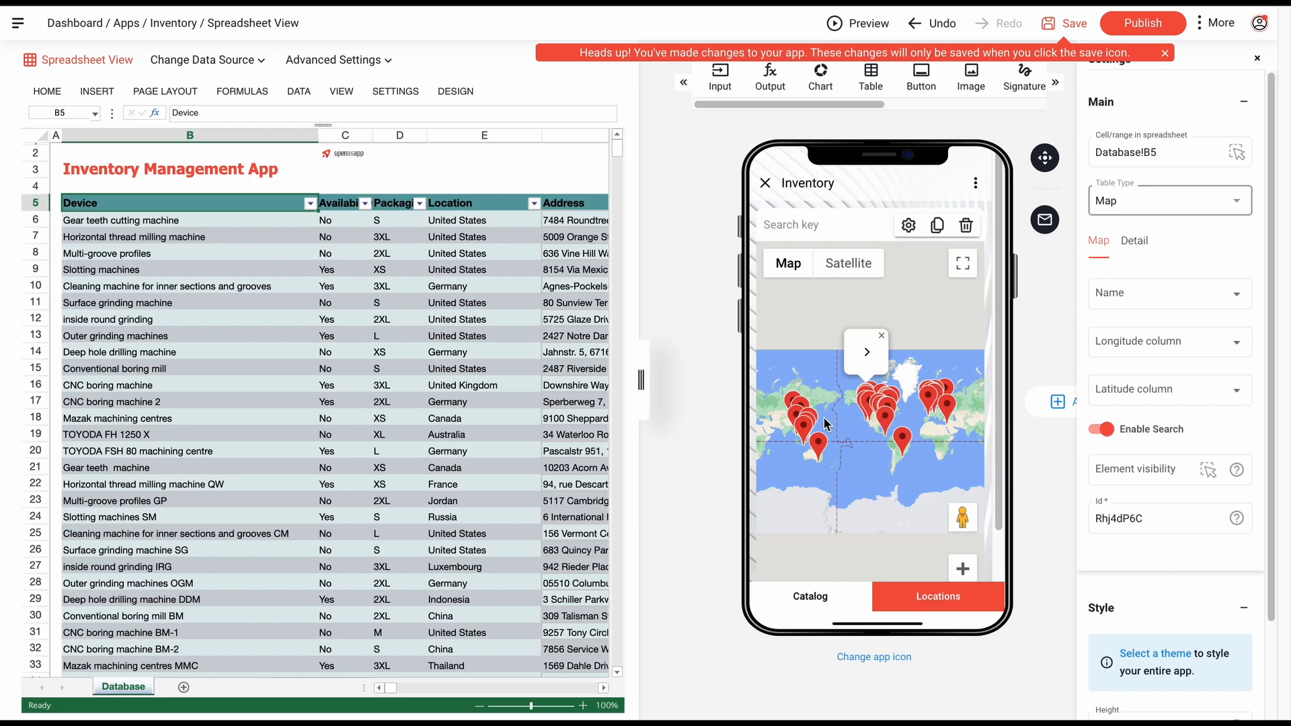
Set the boxes image as the App logo in App Settings.
left_click(808, 596)
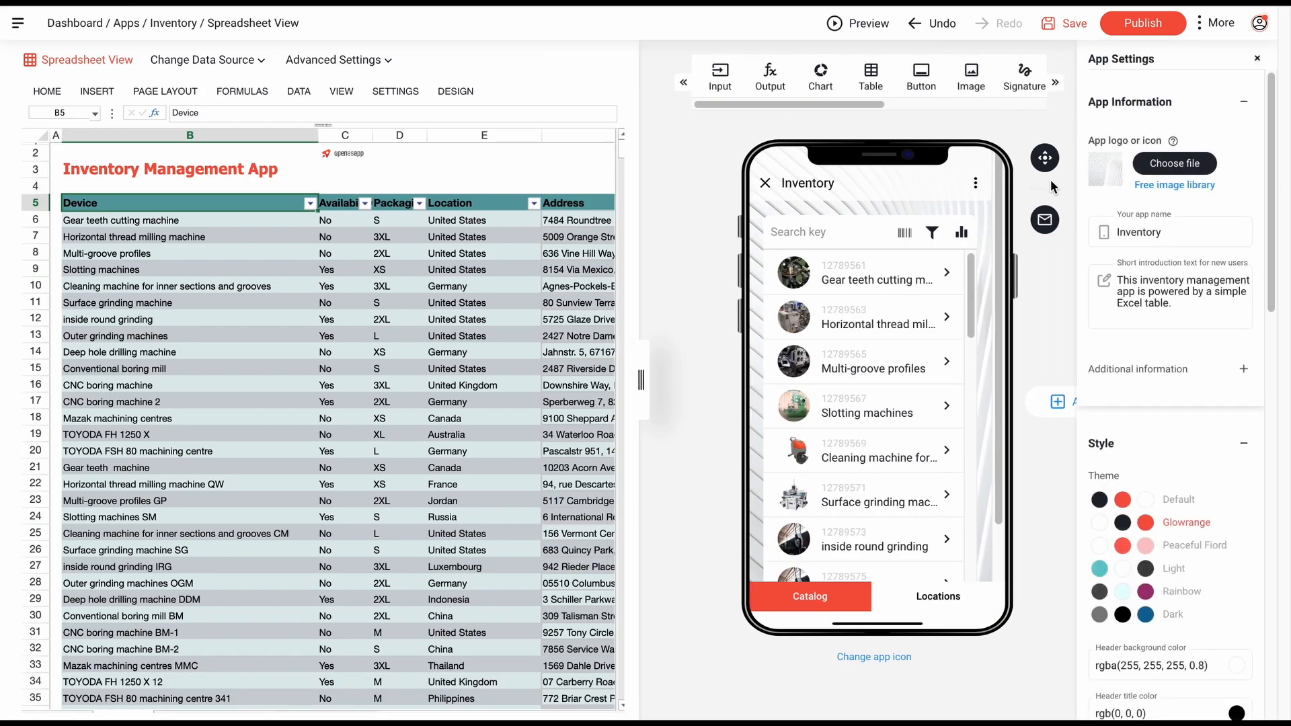
left_click(1173, 163)
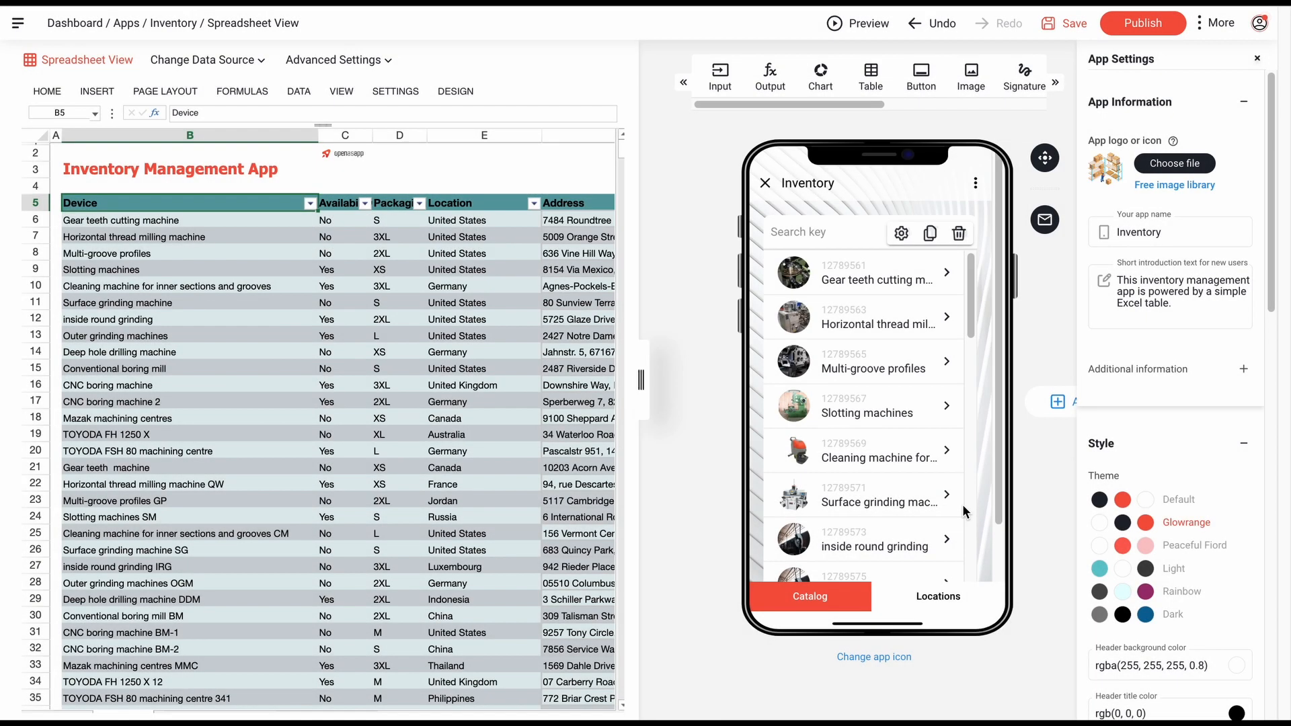
scroll("down", 3)
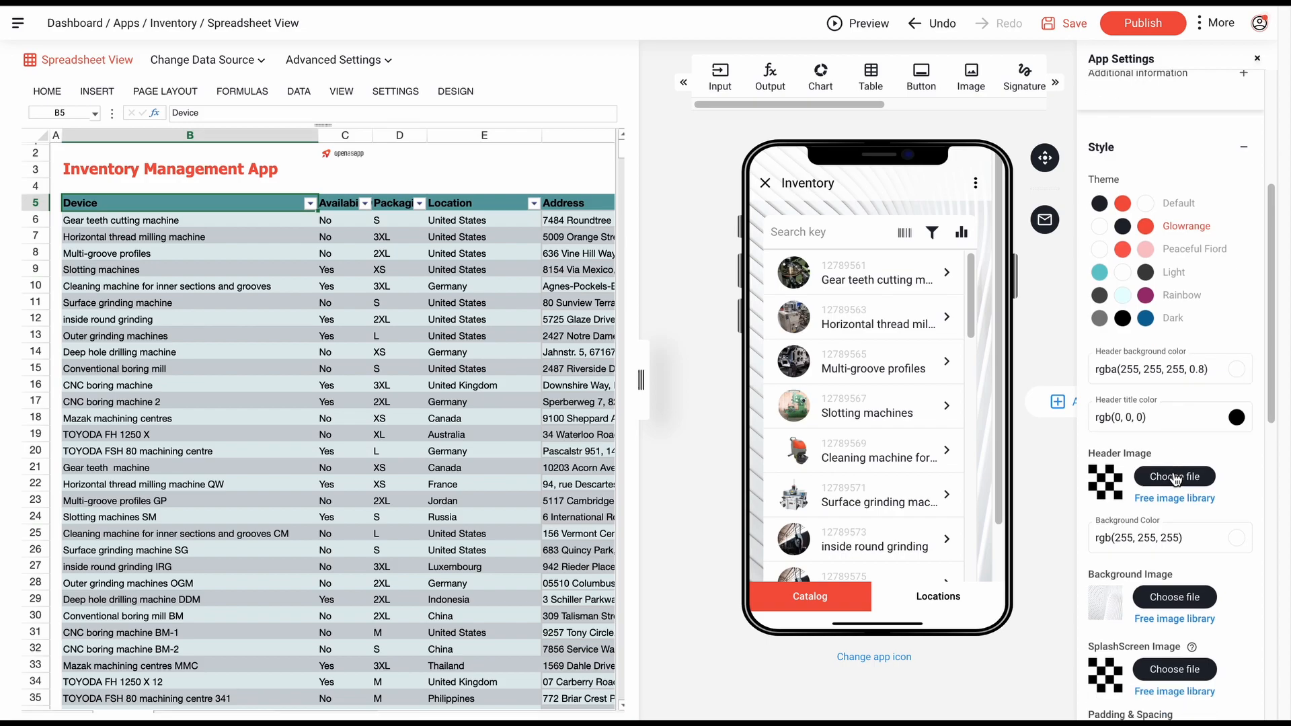
Load header.png as the Header Image and splashscreenimage.png as the SplashScreen Image.
left_click(1173, 476)
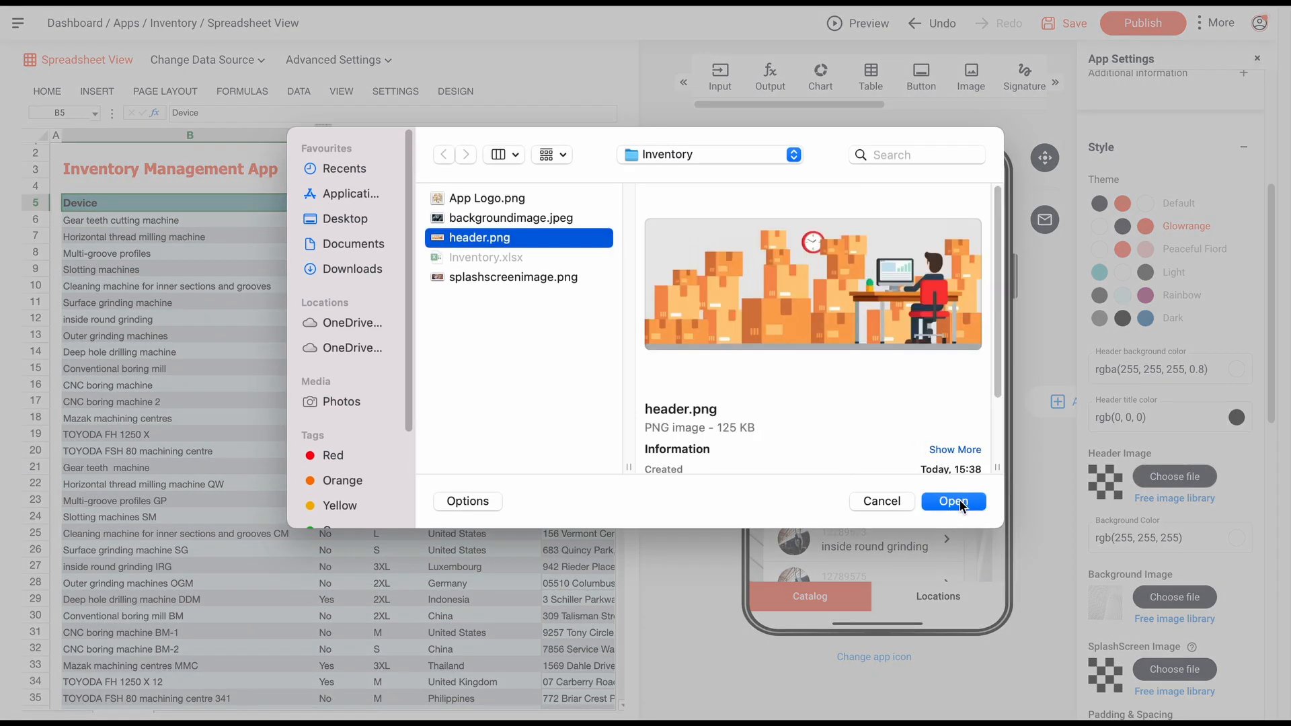
left_click(952, 502)
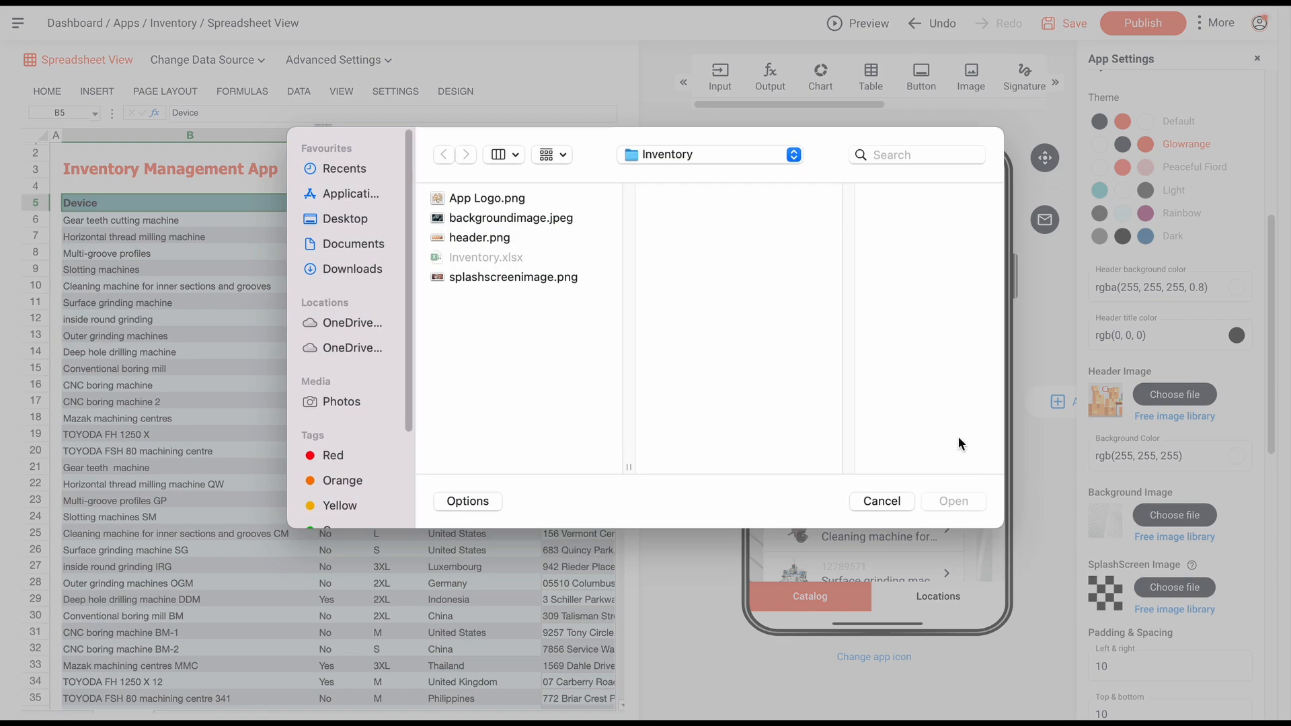
left_click(512, 277)
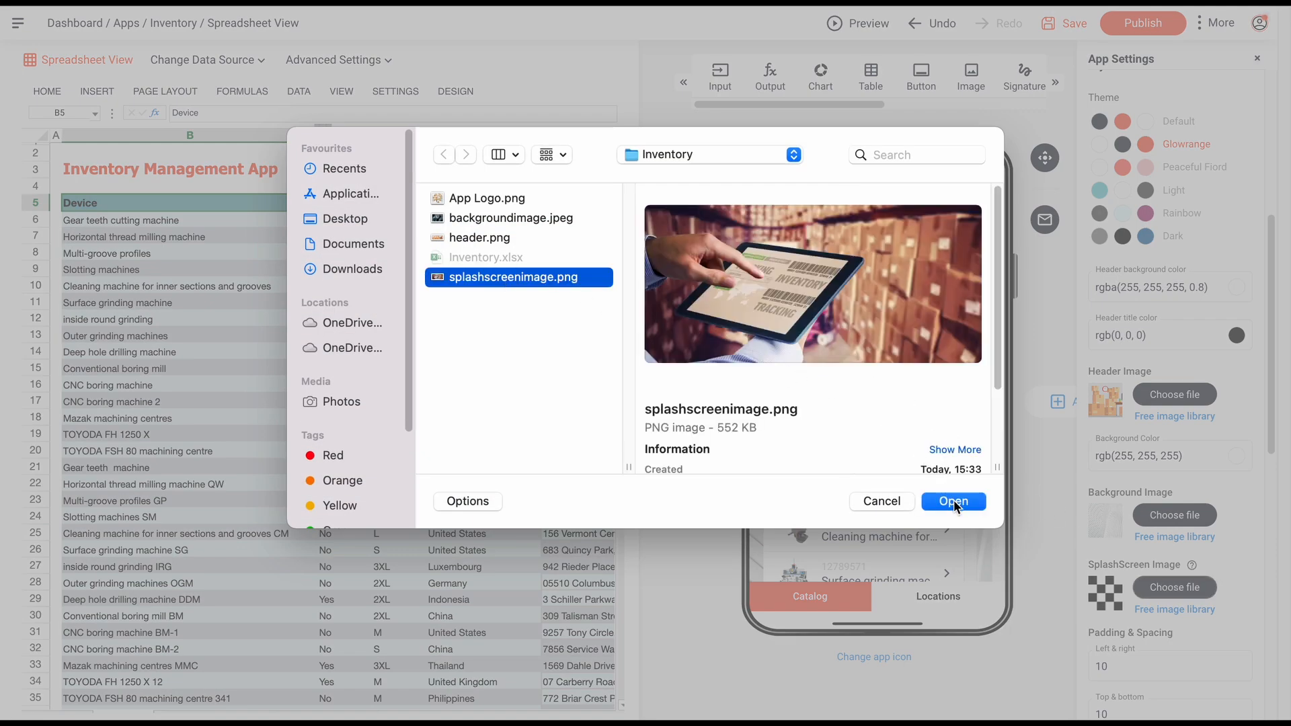
left_click(952, 502)
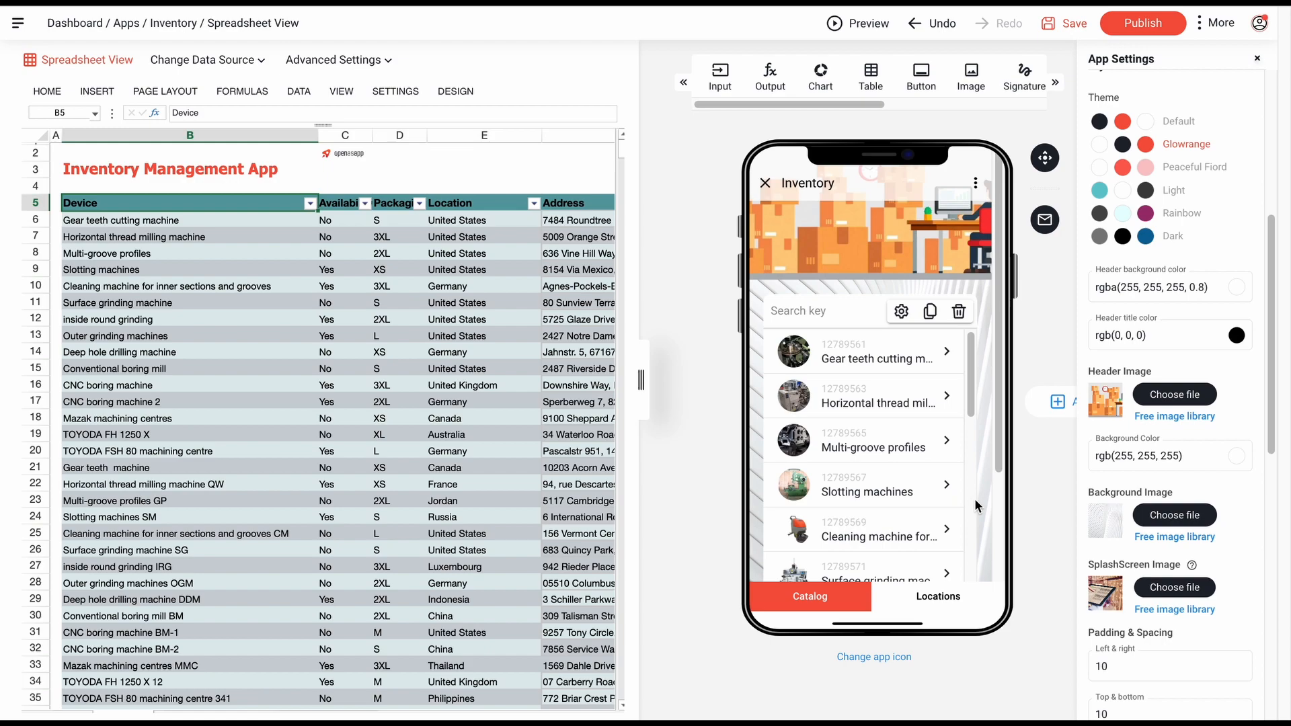
mouse_move(930, 442)
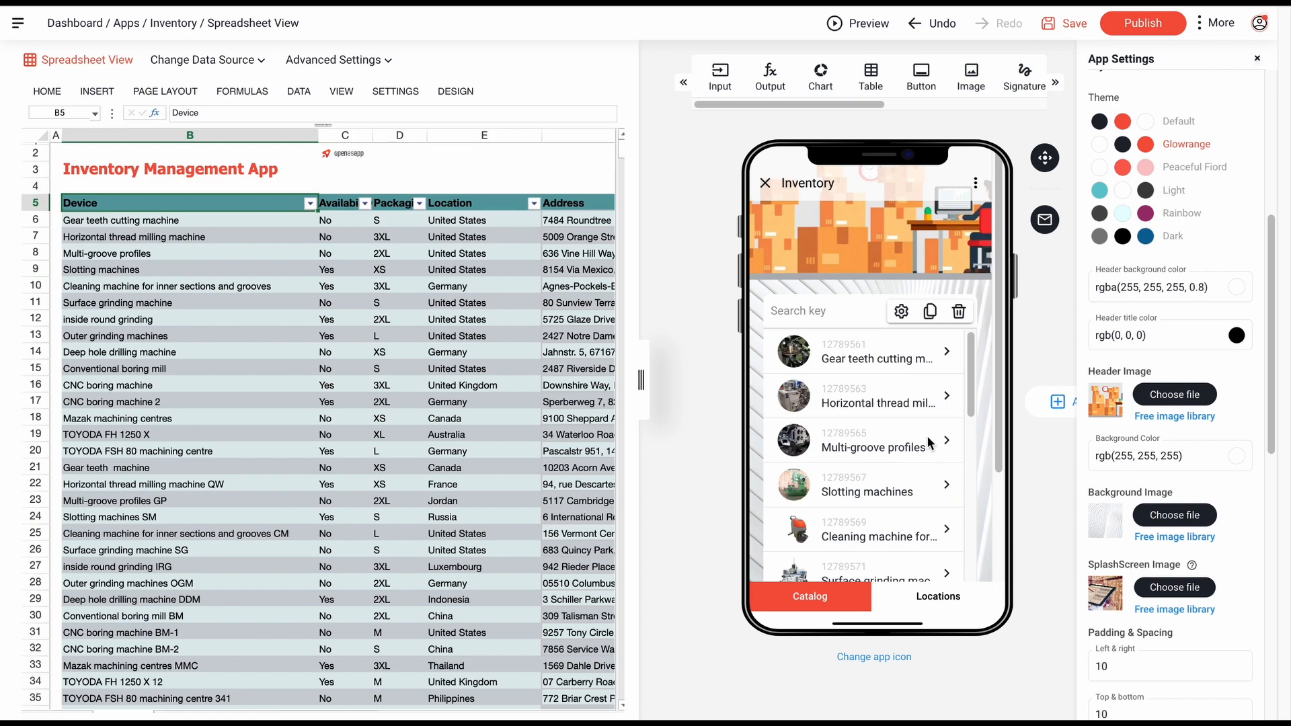
Run the app in Preview, view a device's details and return to the catalog list.
left_click(856, 23)
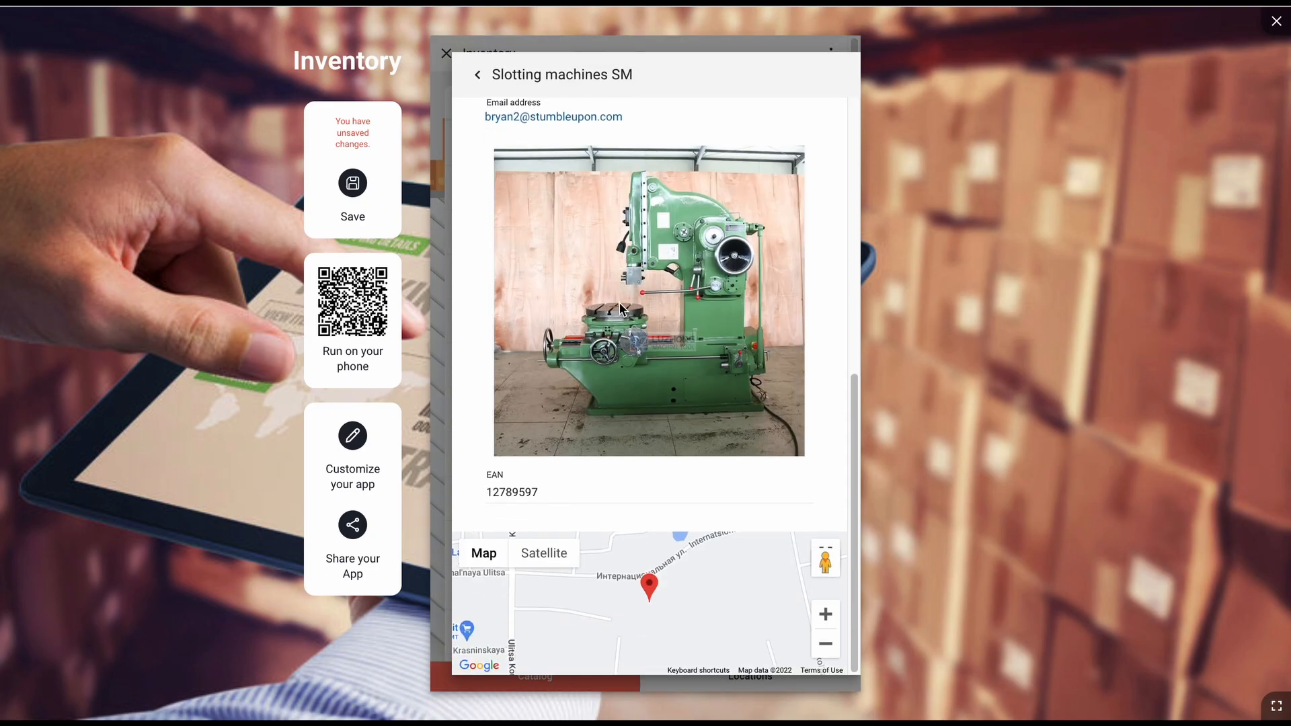
left_click(478, 74)
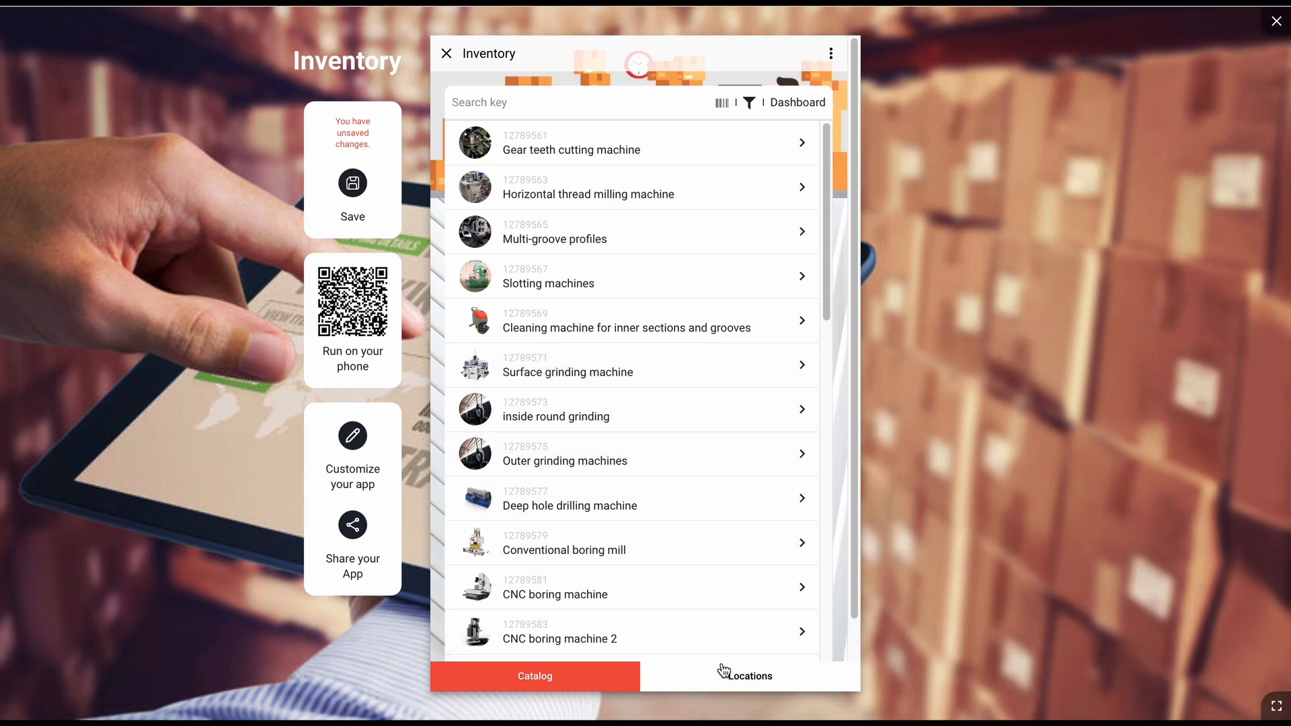